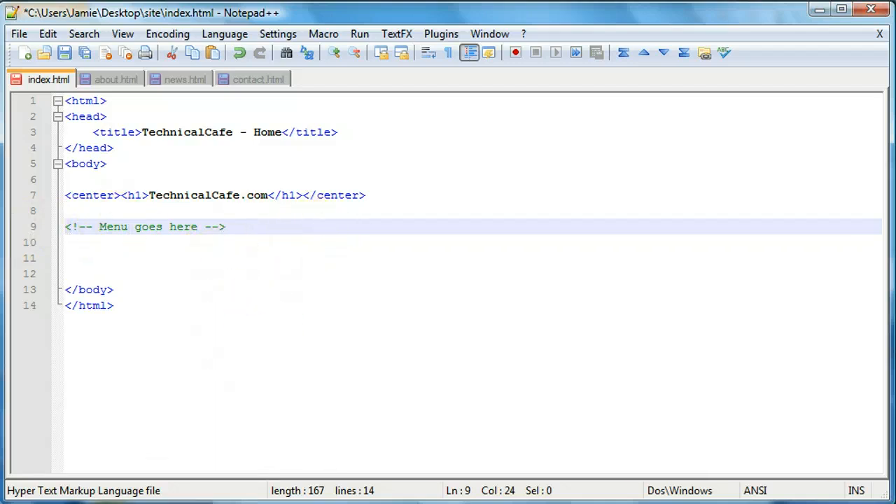
- After glancing at the about and news files, add a 'Home | About | News | Contact' line to index.html
click(185, 79)
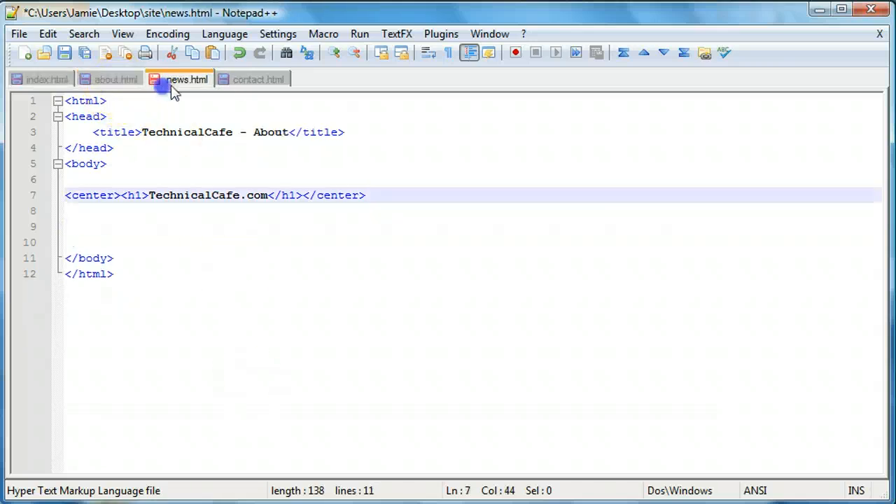
click(48, 79)
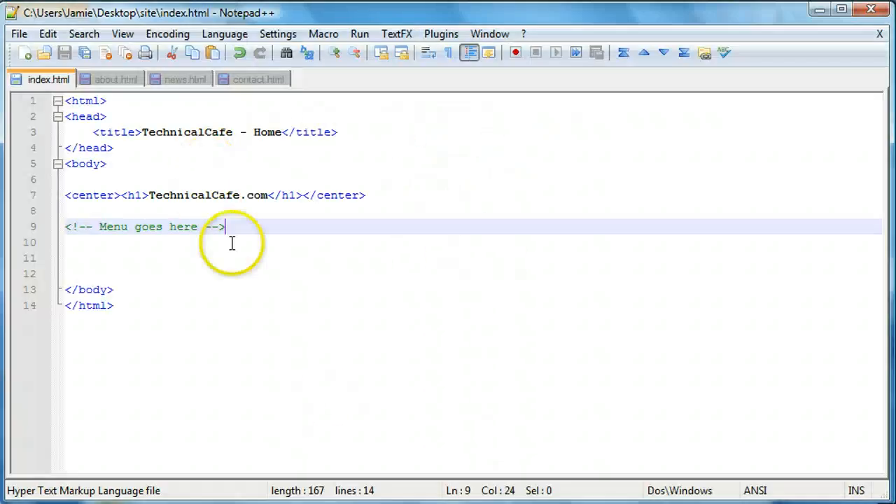
key(Enter)
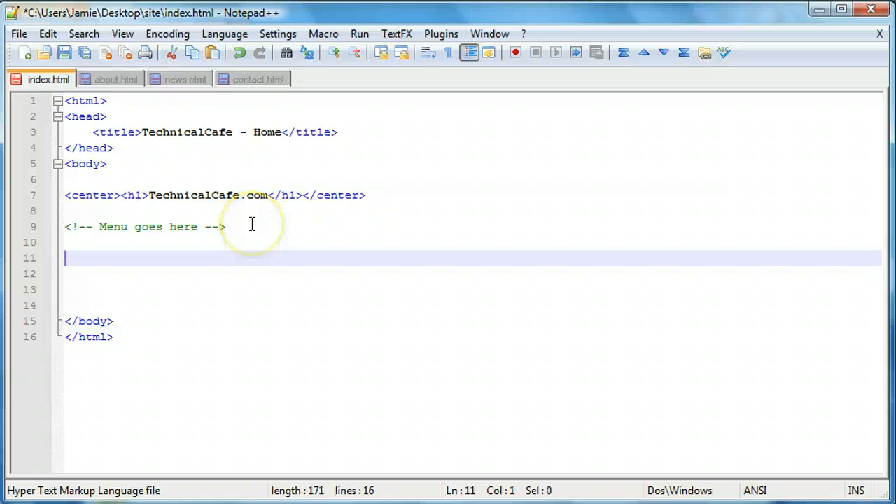
text(Home)
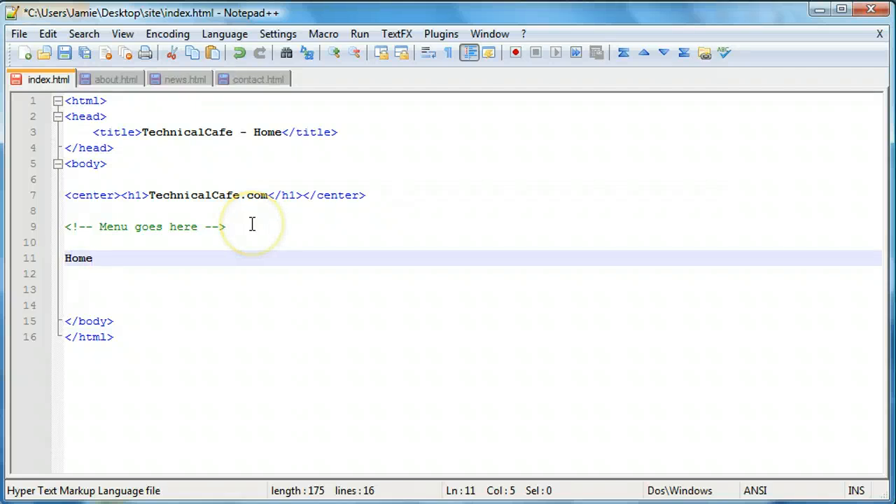
text(| About | N)
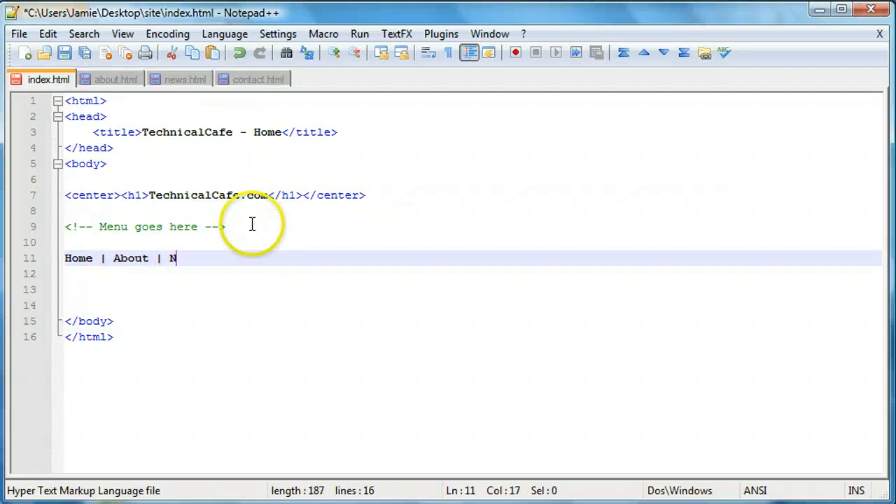
text(ews | Contact)
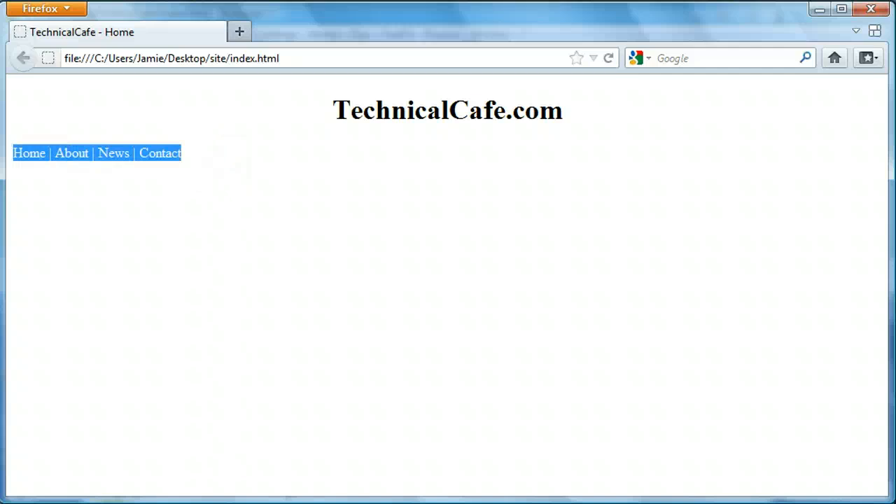
- Reload the home page in Firefox and deselect the plain menu text
click(159, 154)
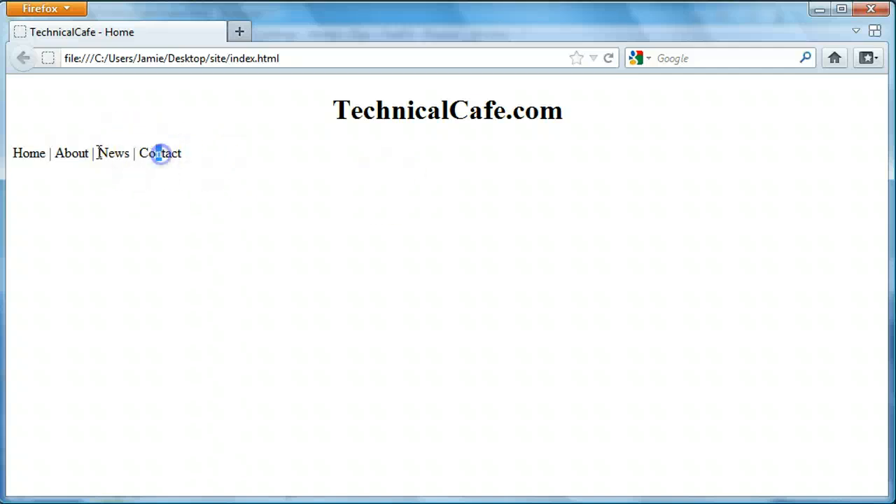
mouse_move(136, 59)
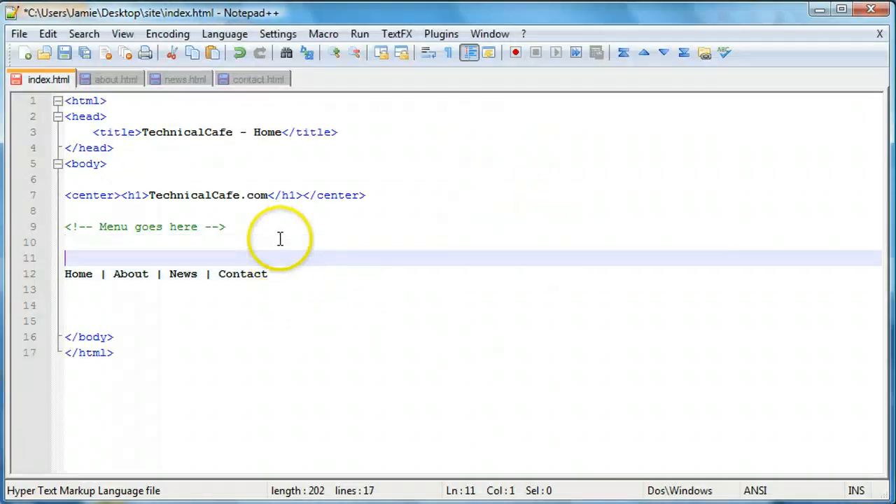
- Put <center> above and </center> below the Home | About | News | Contact line
text(<center>)
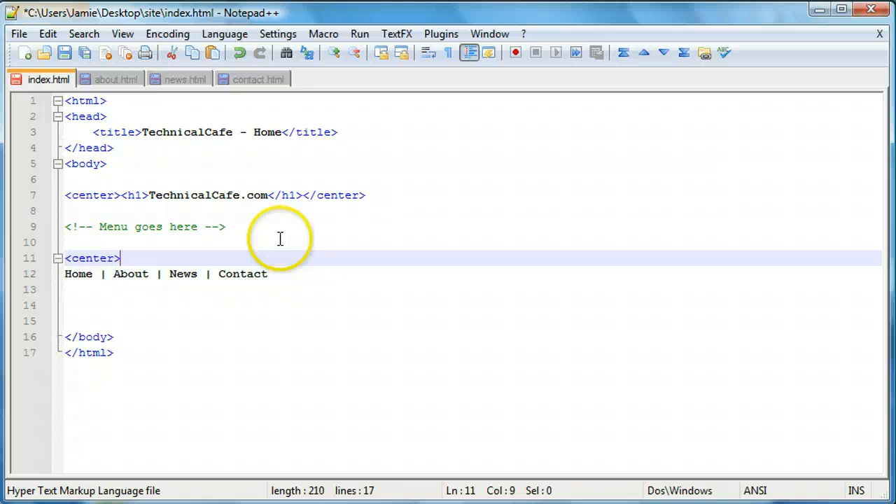
text(<cent)
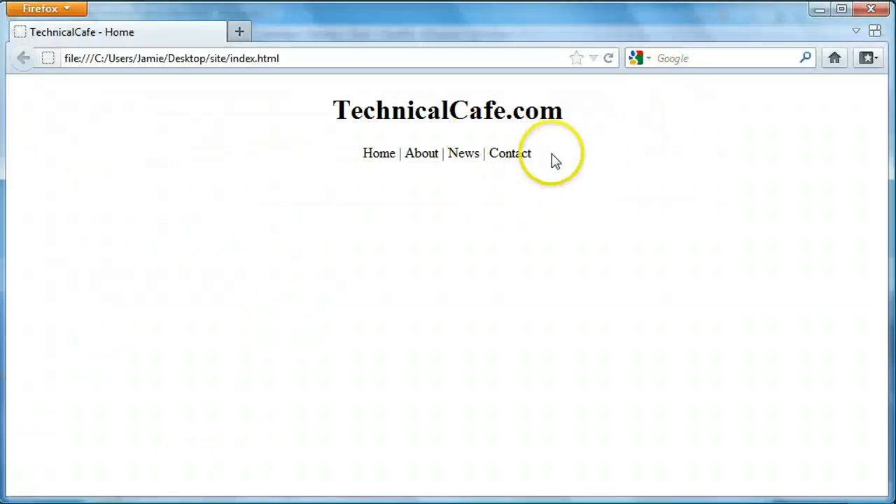
mouse_move(371, 229)
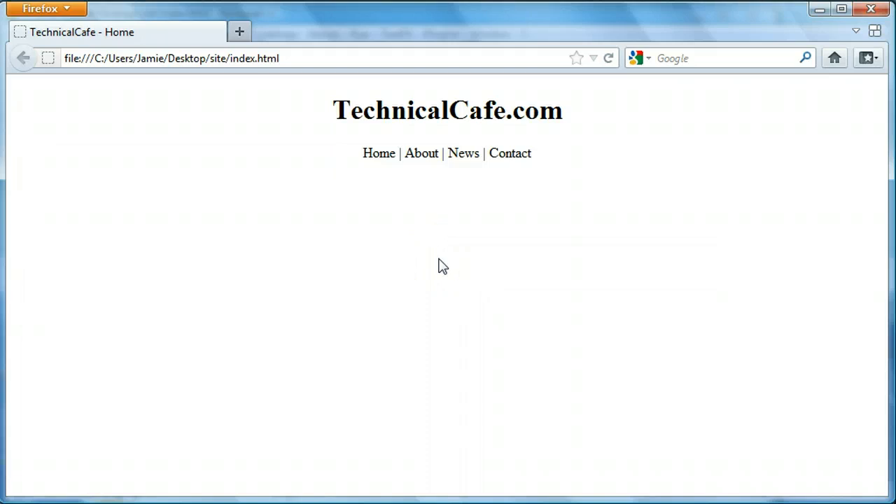
- Refresh Firefox to confirm the menu sits centered under the TechnicalCafe.com heading
double_click(252, 58)
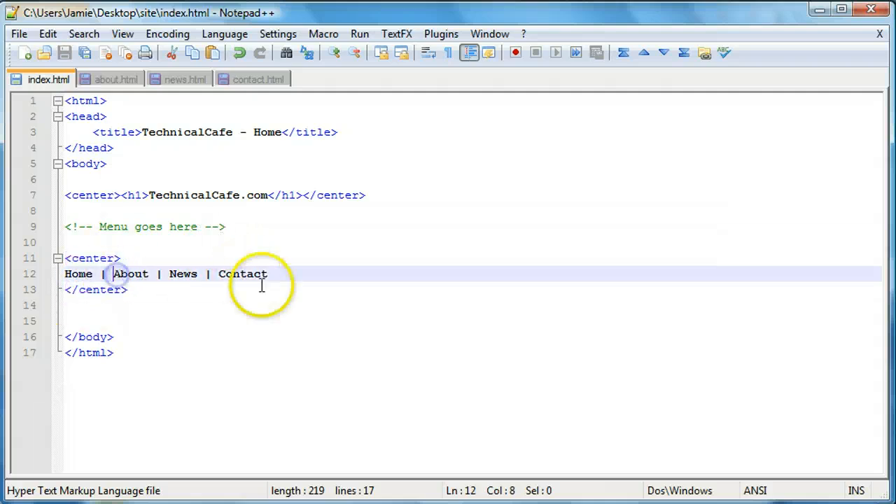
- Wrap About, News and Contact each in <a href=""> … </a> tags
text(<a href="">)
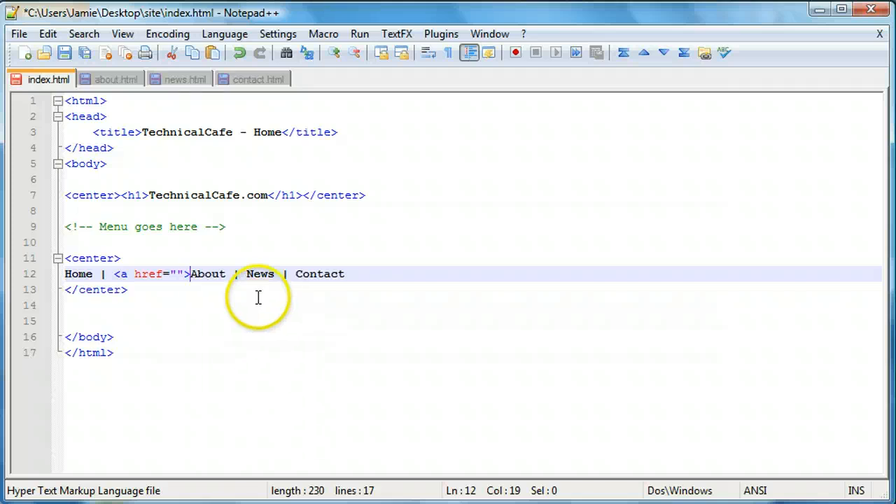
text(</a>)
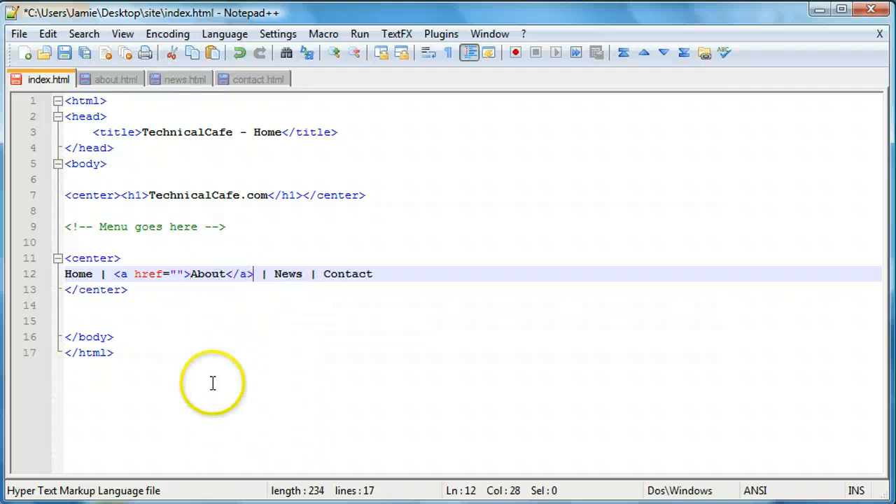
mouse_move(279, 269)
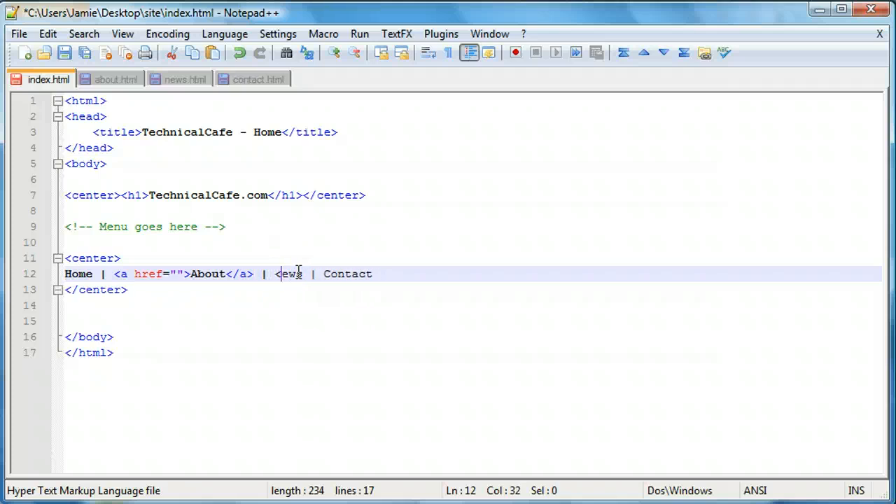
text(<a href="">)
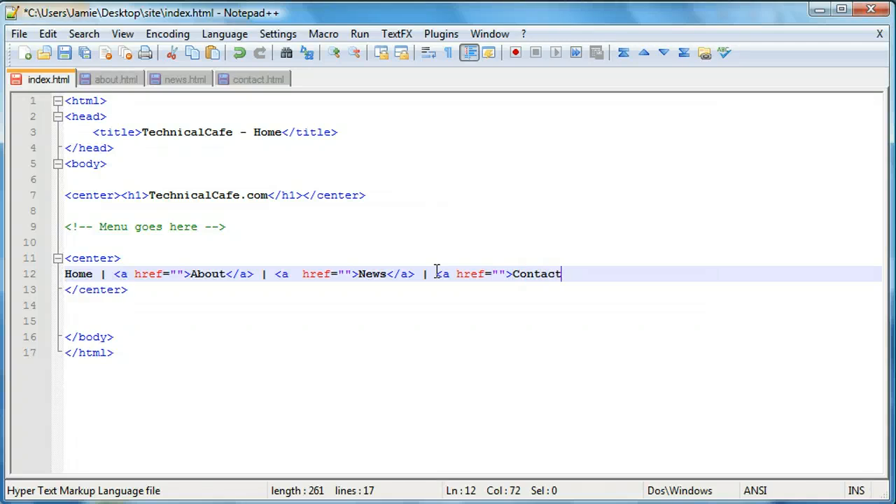
text(</a>)
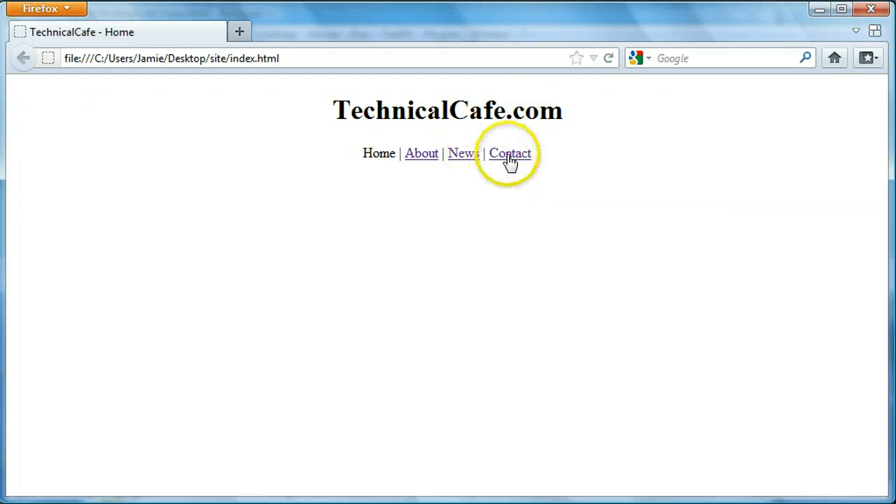
mouse_move(500, 270)
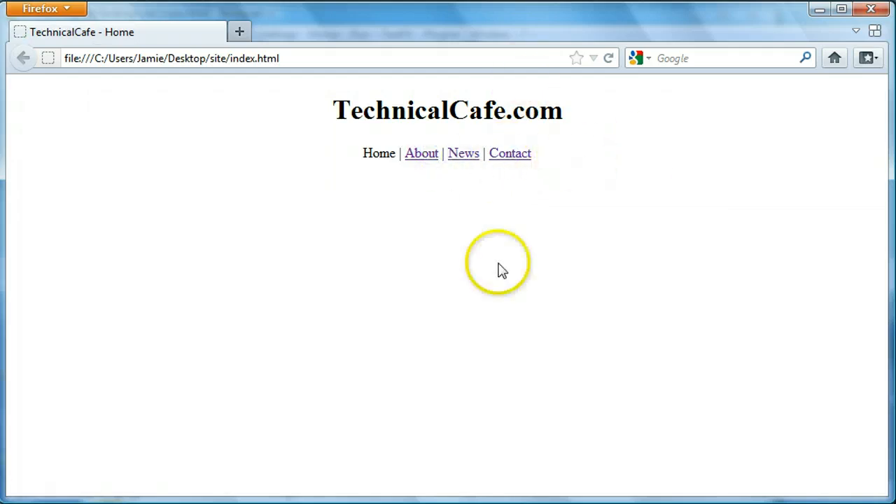
mouse_move(369, 370)
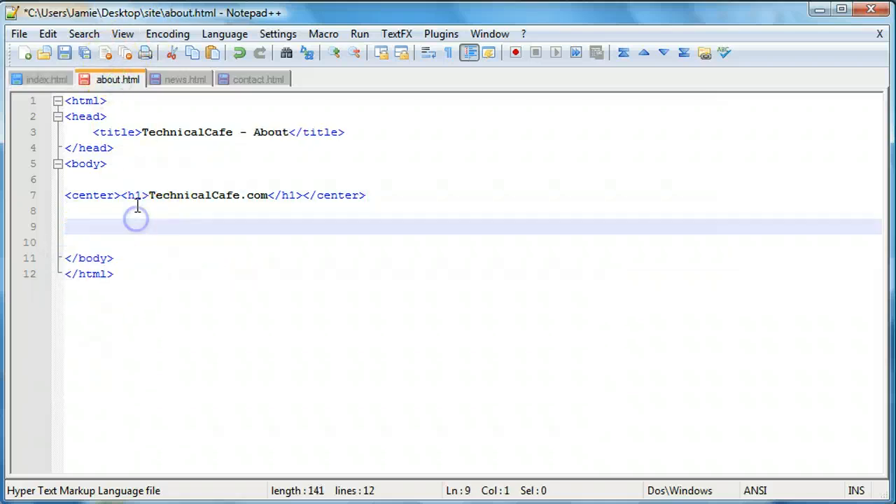
- Move through the news and contact file tabs, ending back on news.html
click(186, 78)
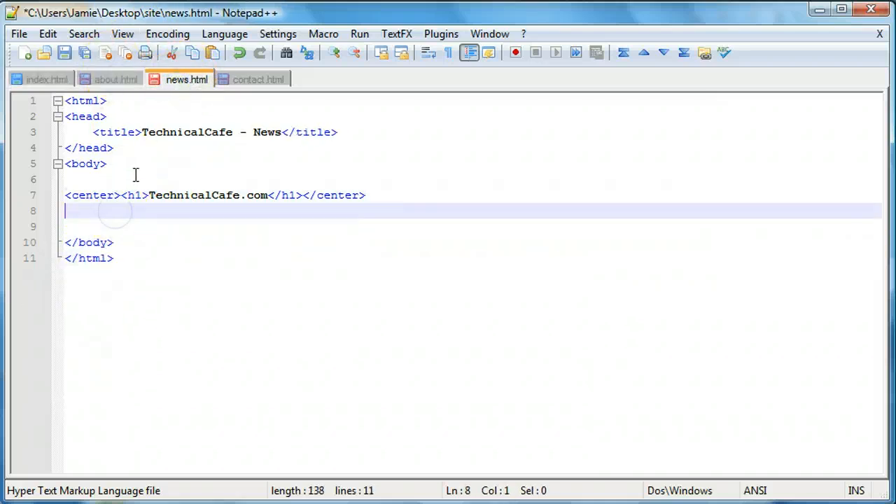
click(260, 78)
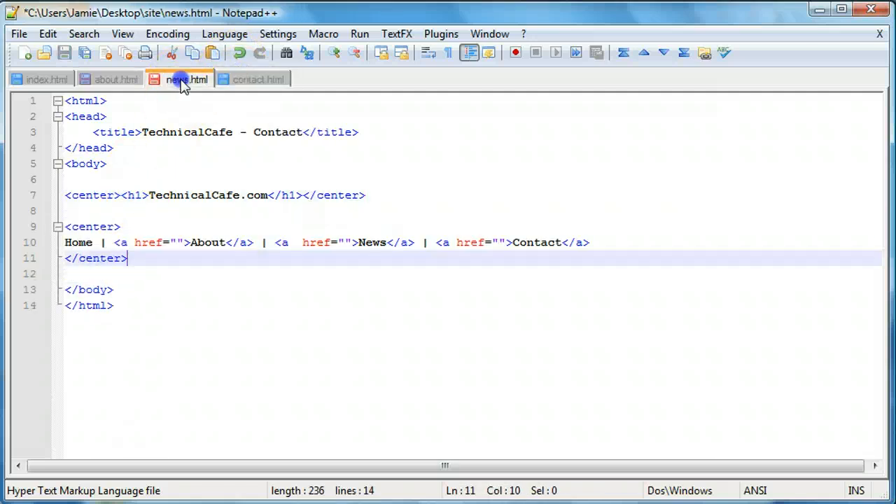
click(42, 78)
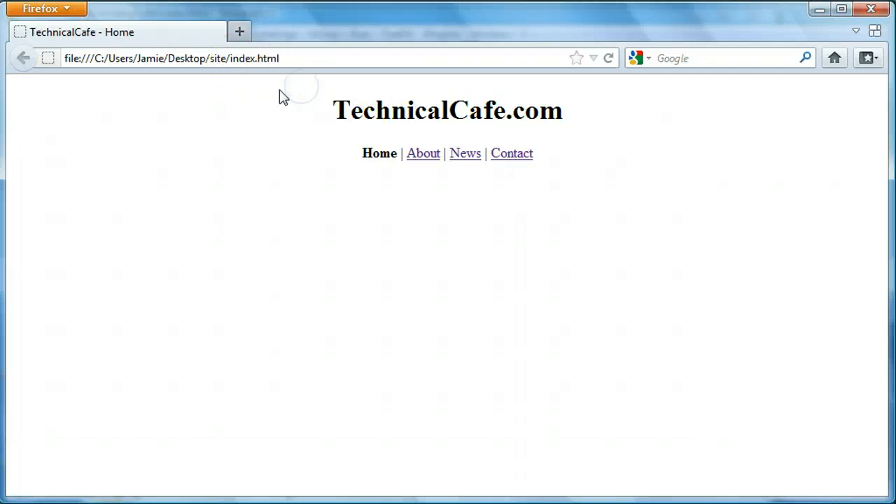
mouse_move(452, 220)
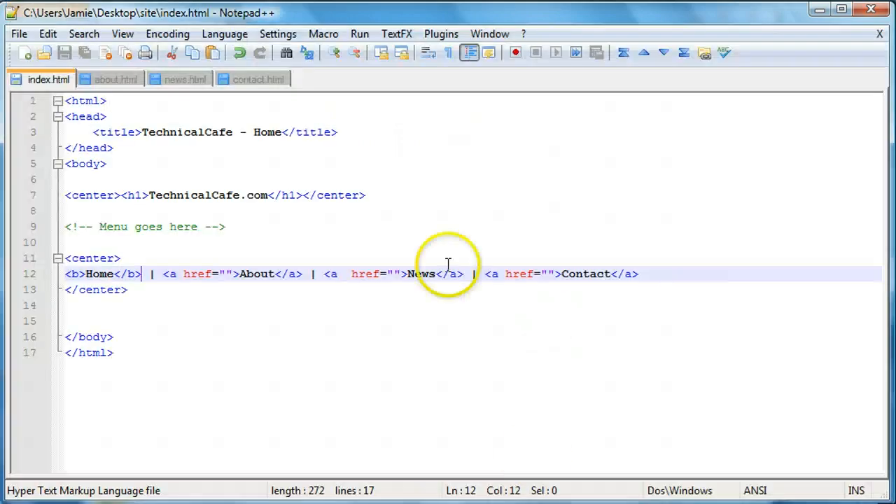
mouse_move(224, 273)
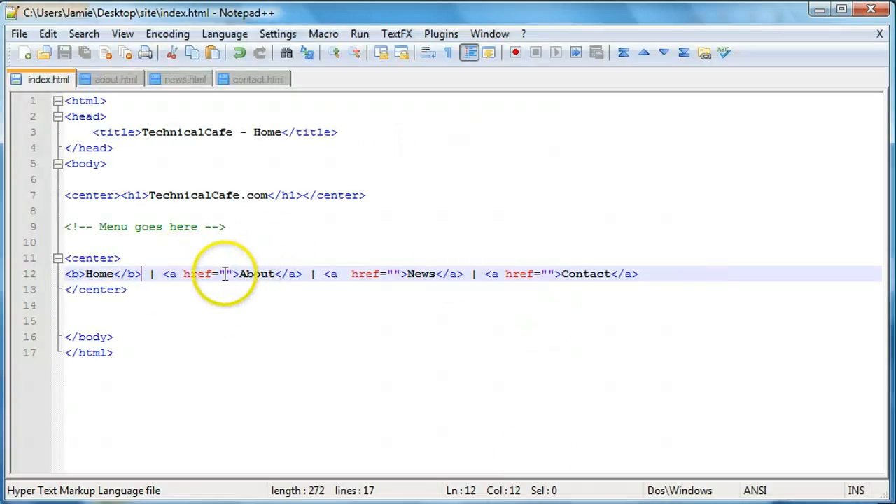
- In about.html, bold the page's own name and close the link tags
click(117, 78)
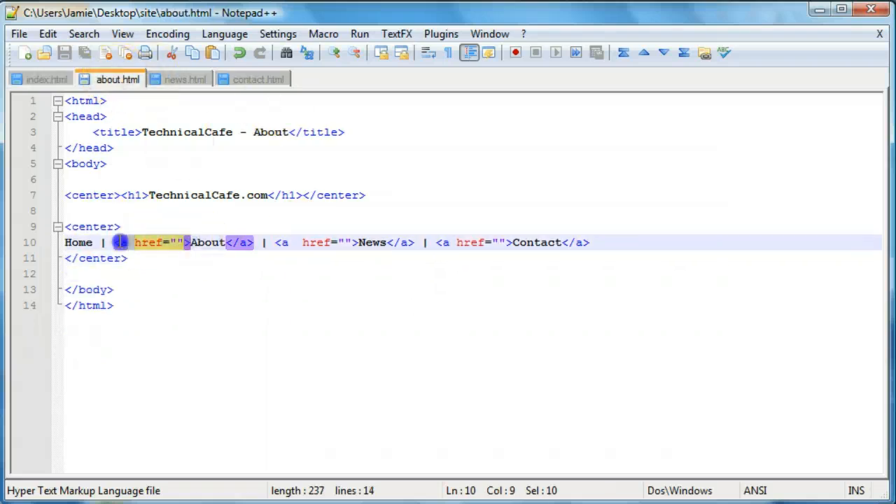
text(<b>)
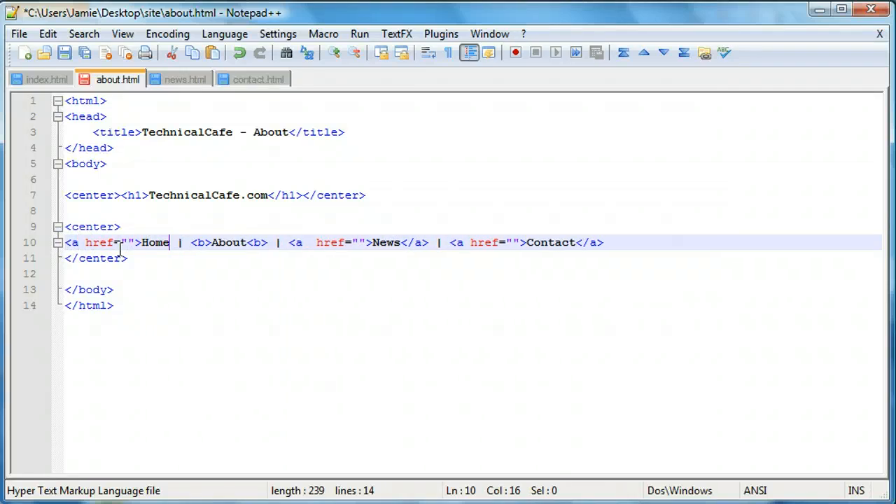
text(</a>)
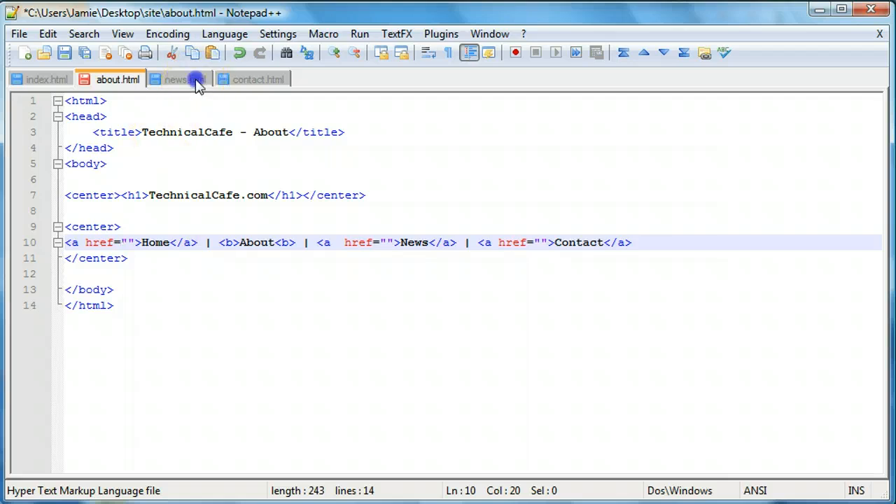
- Add <a href=""> link tags around Home in the news and contact pages
click(179, 79)
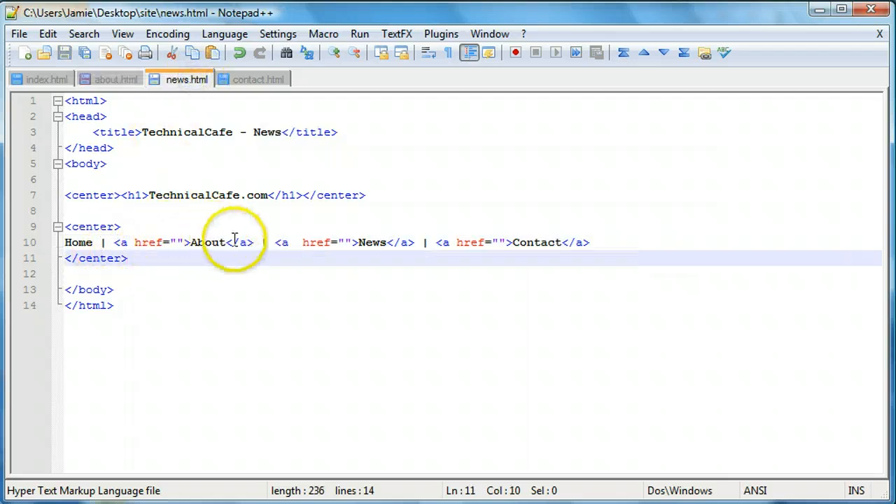
click(65, 242)
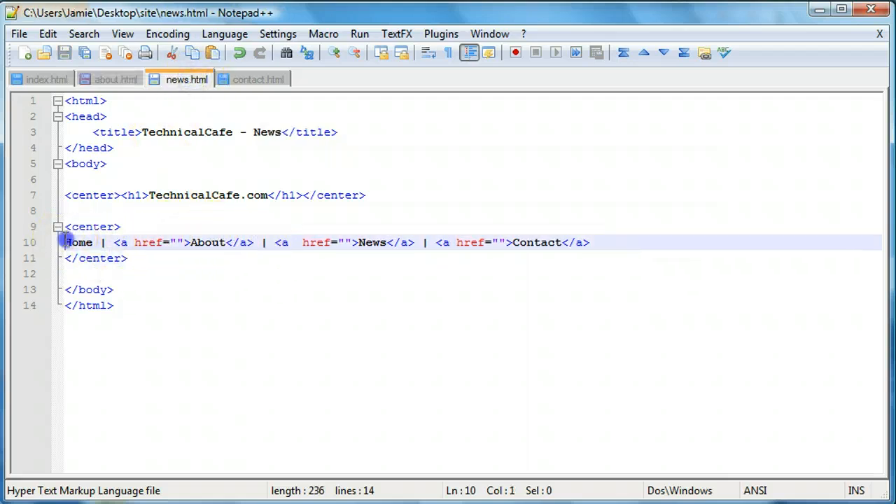
text(<a href="">)
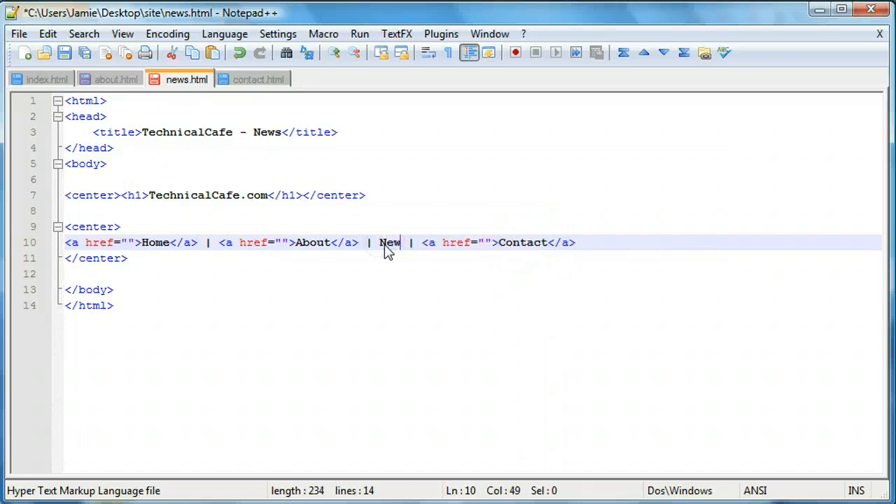
click(259, 78)
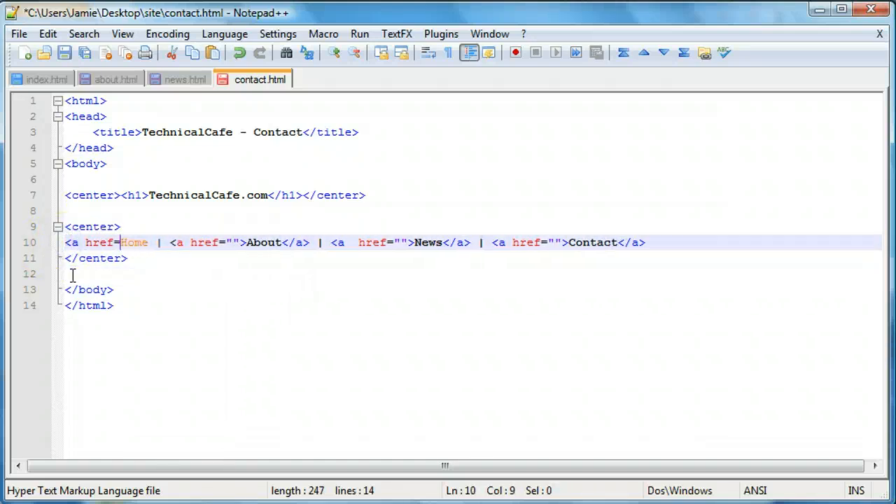
text("">Home</a>)
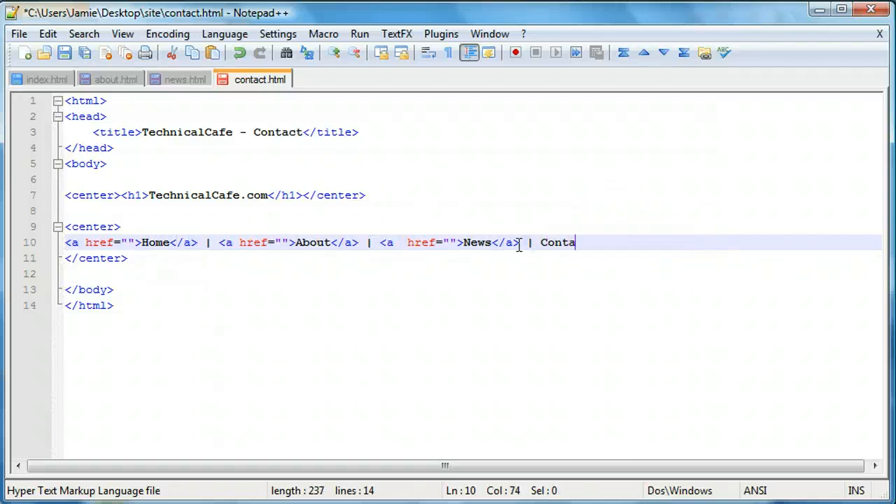
- Bold Contact in contact.html, then check the news, about and home file tabs
text(ct)
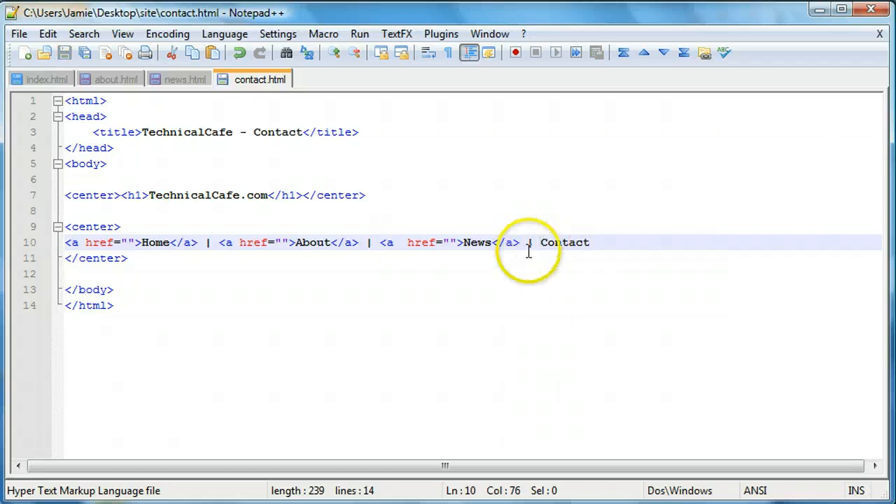
text(<)
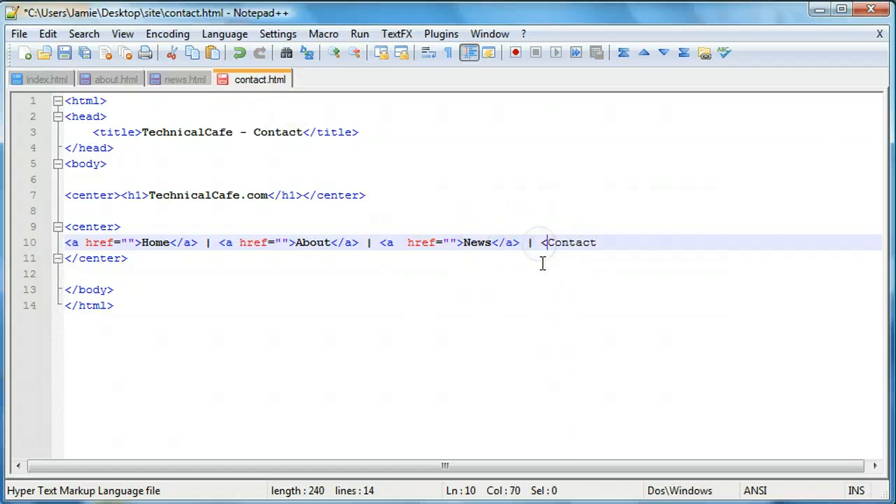
text(b>Contact</b>)
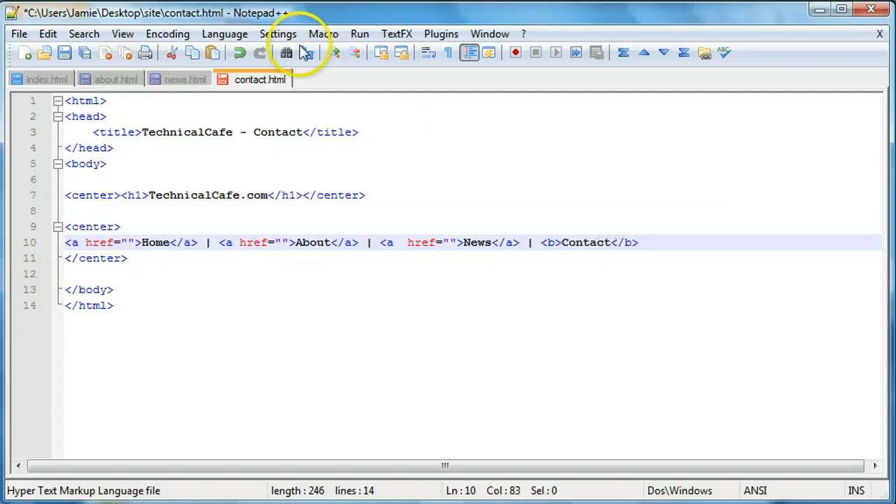
click(186, 79)
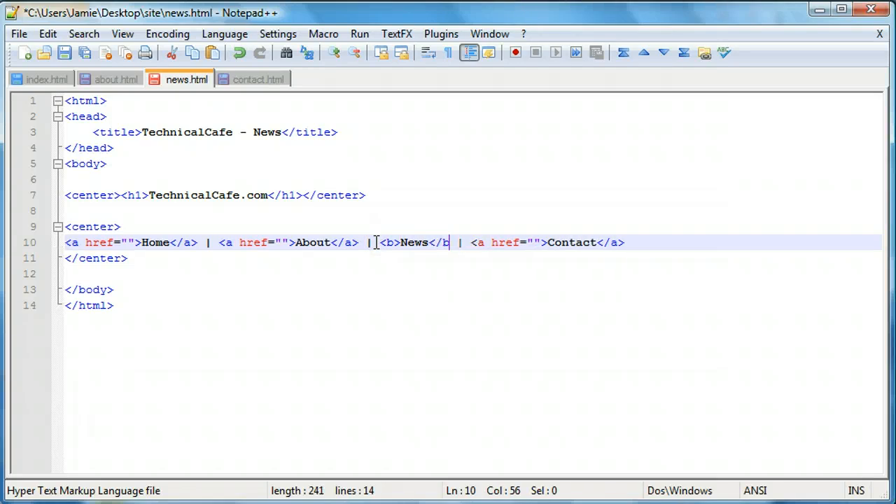
click(118, 79)
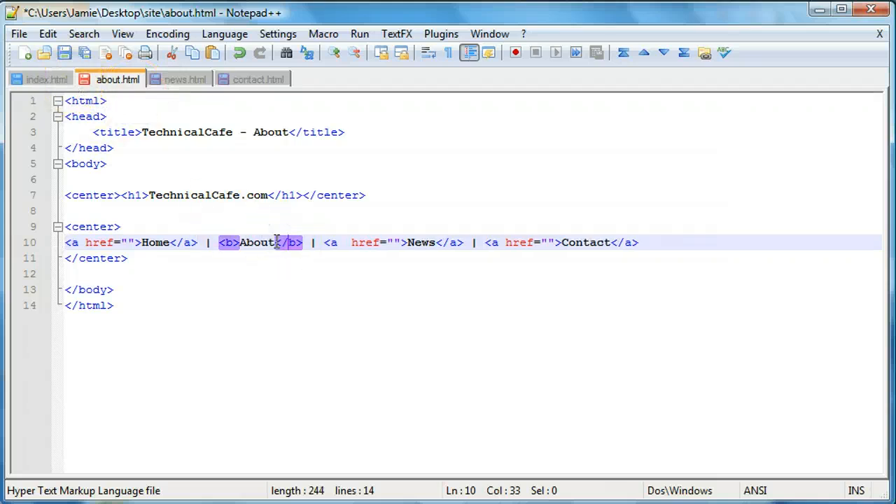
click(260, 79)
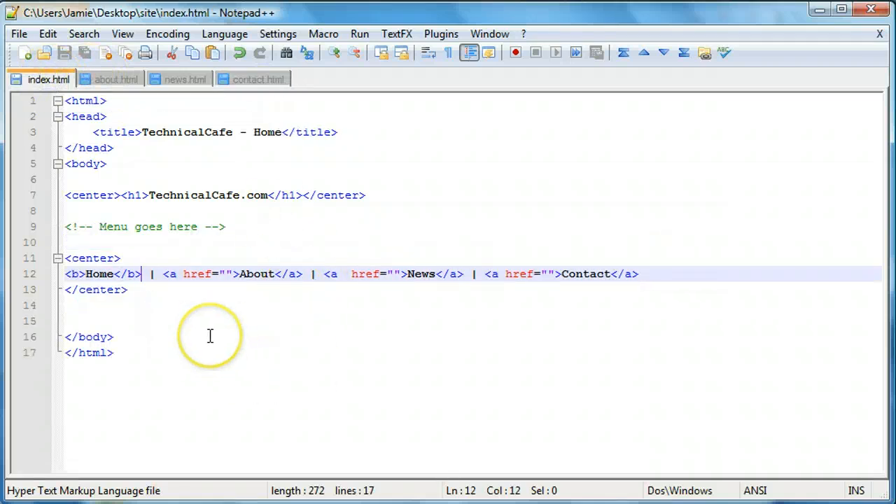
- Below the index.html menu, type about.html as an example link target
drag(162, 274, 302, 273)
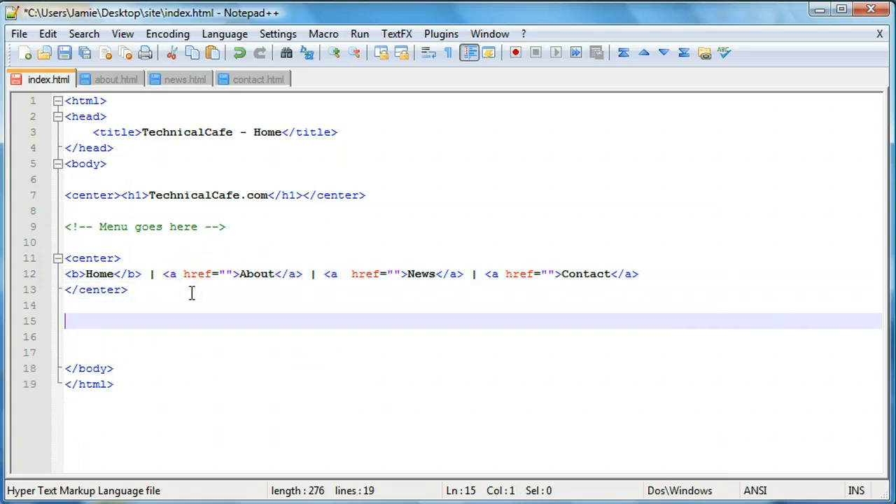
text(about.html)
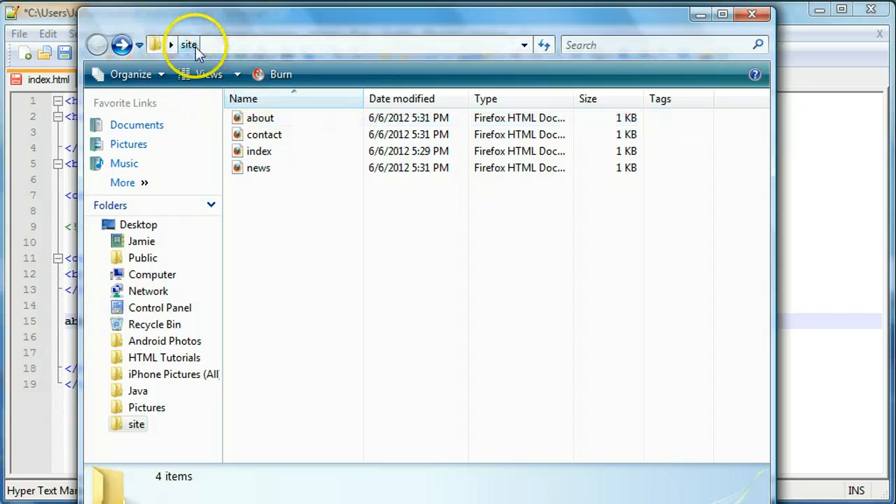
mouse_move(312, 154)
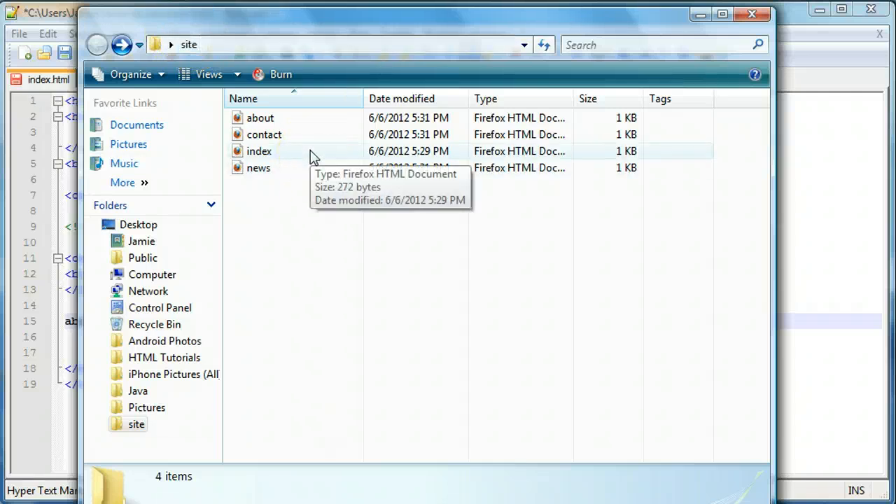
click(259, 98)
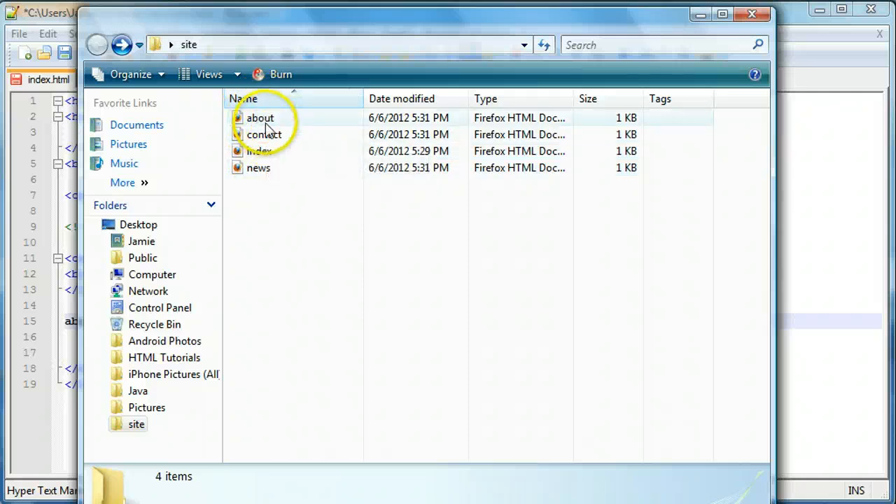
click(260, 117)
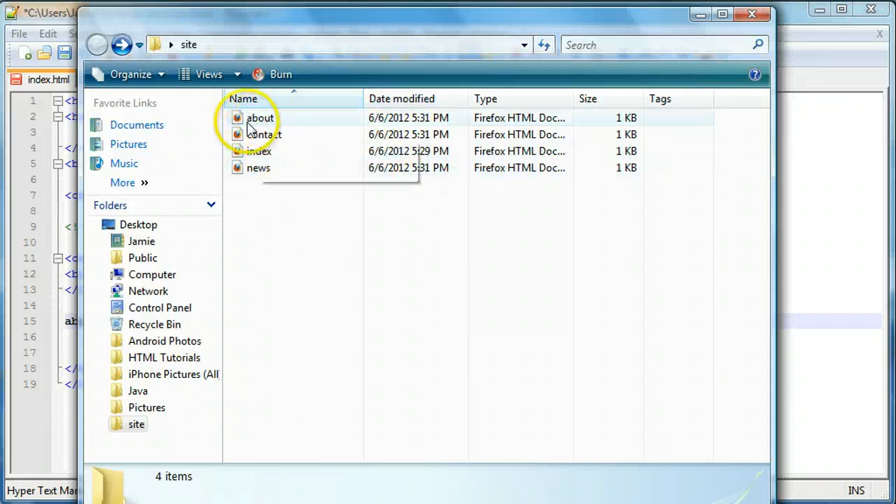
mouse_move(294, 124)
text(/second)
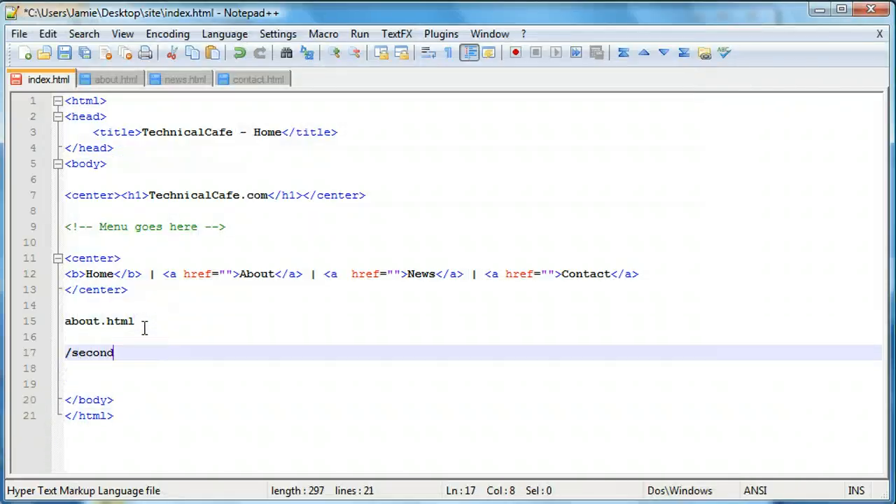
- Type an example folder/about.html path, then delete that scratch path line
text(folder/about.)
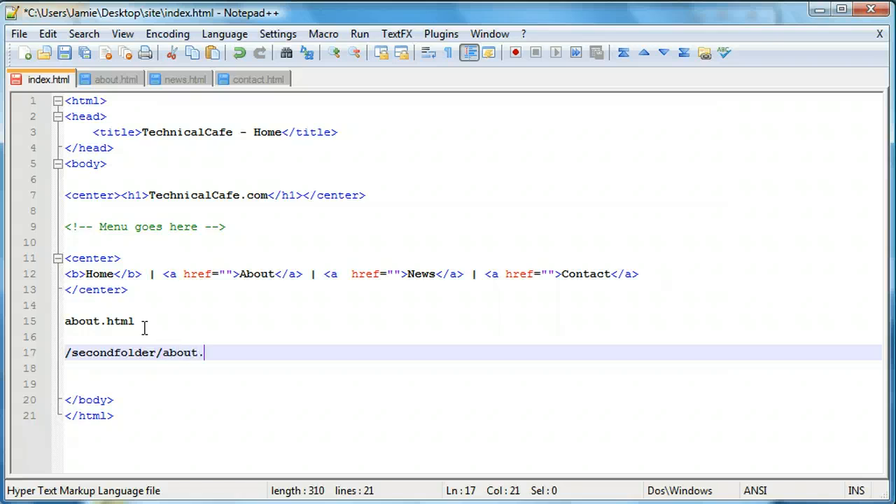
text(html)
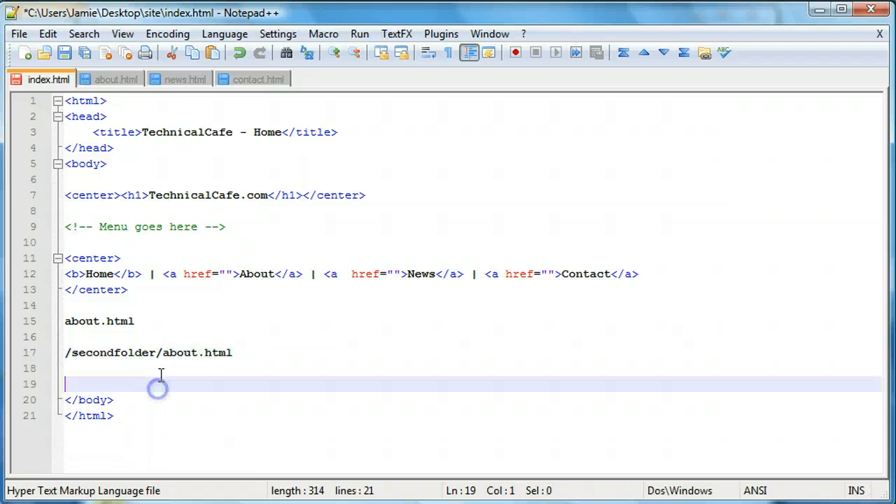
triple_click(147, 352)
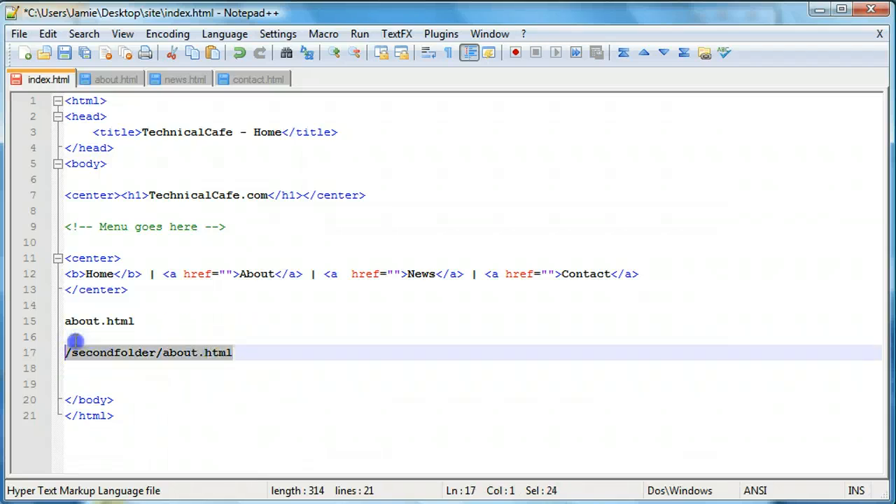
key(Delete)
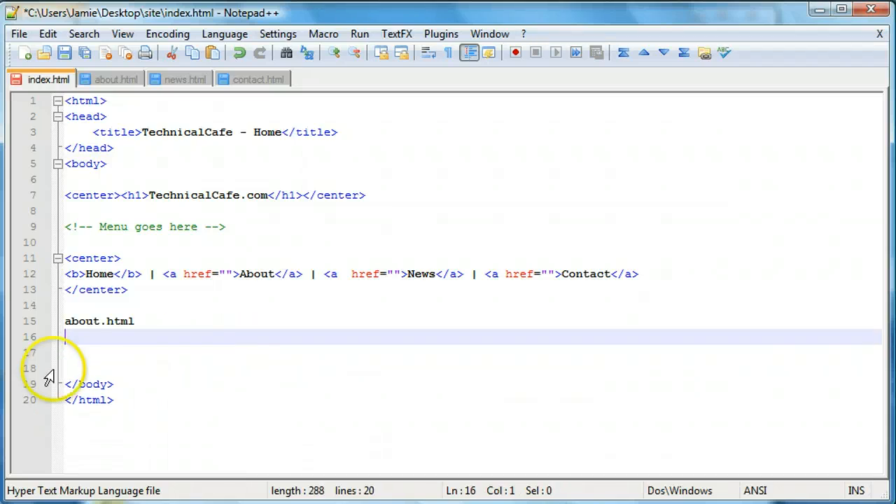
- Fill the menu hrefs with about.html, news.html and contact.html
text(./)
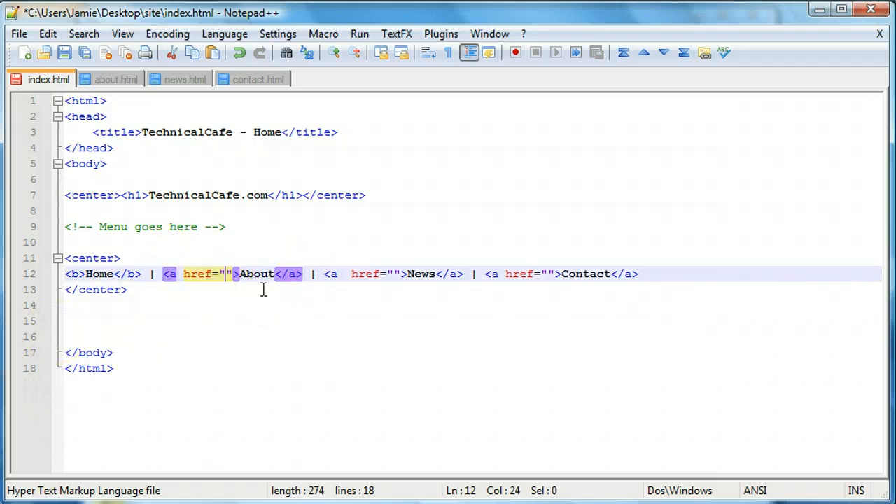
text(about.html)
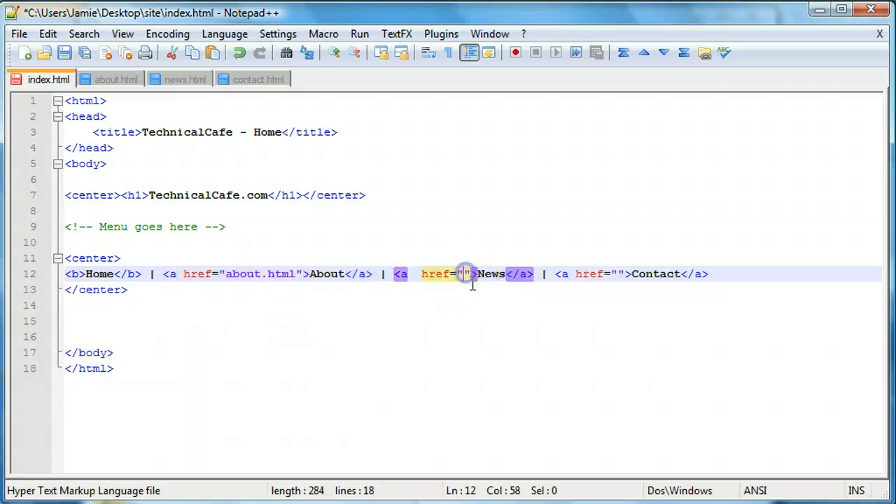
text(news.html)
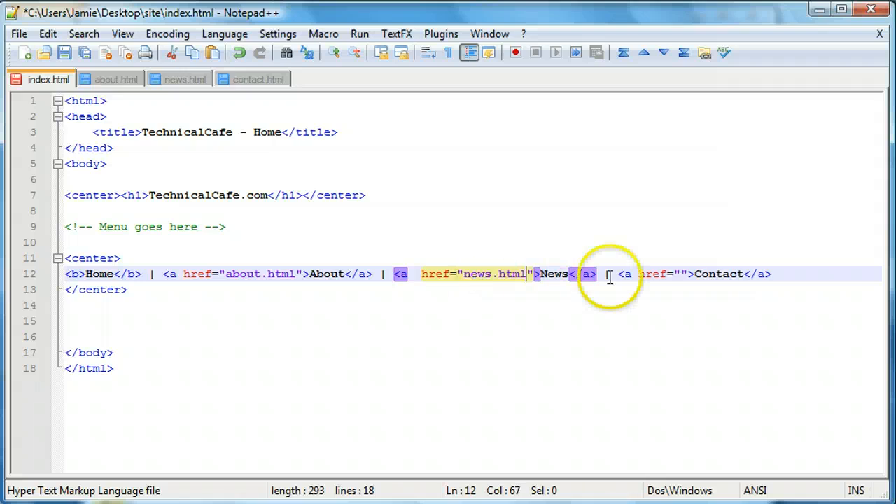
text(contac)
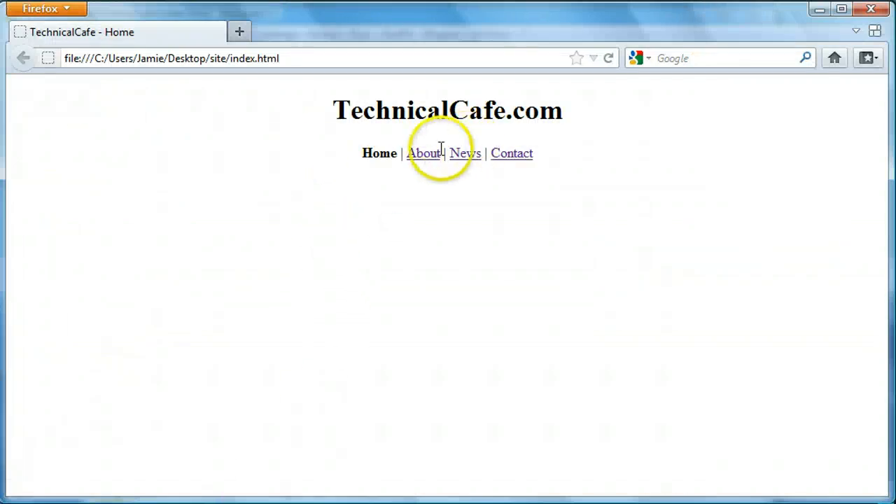
- In Firefox, follow the About link and confirm About is bold beside Home, News and Contact links
click(424, 153)
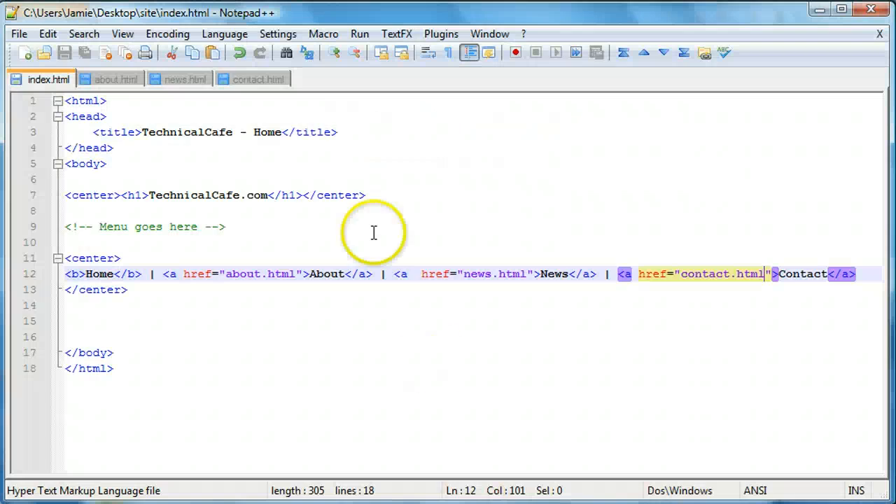
click(187, 78)
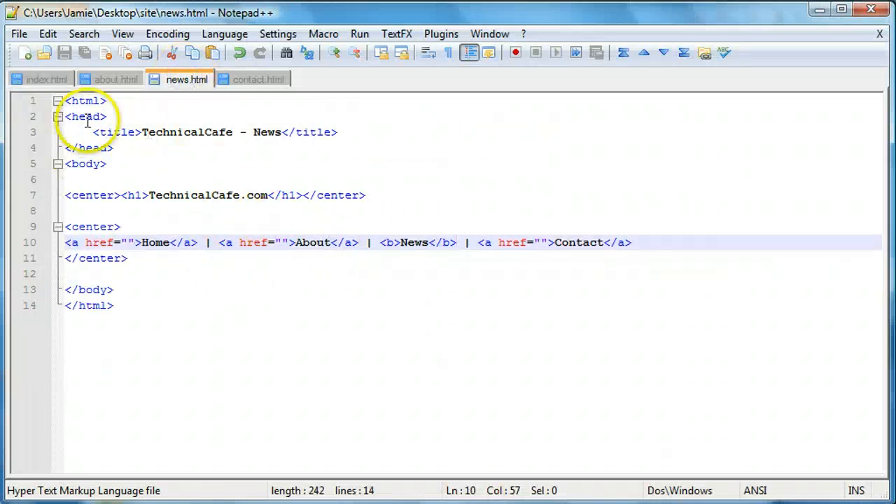
click(47, 78)
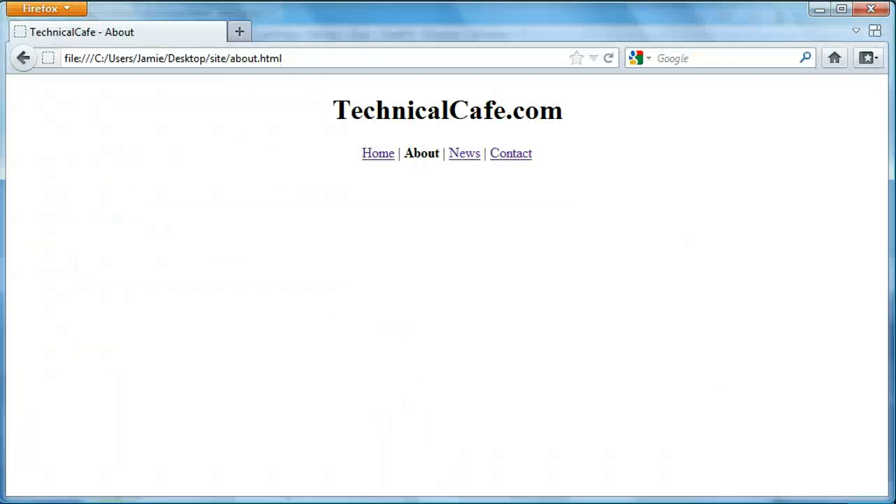
mouse_move(464, 154)
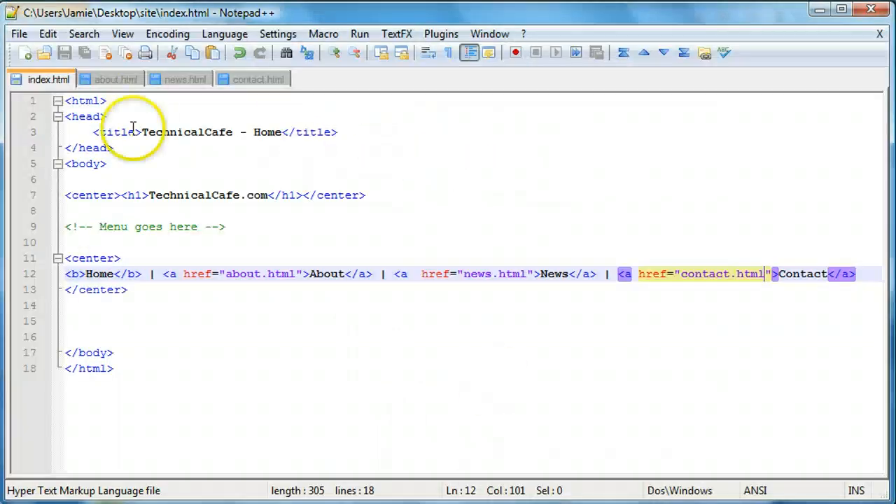
mouse_move(515, 285)
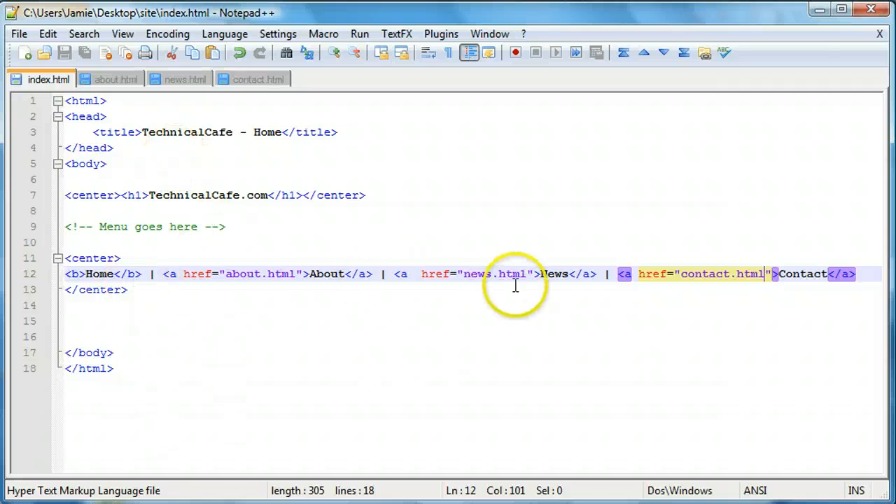
mouse_move(467, 286)
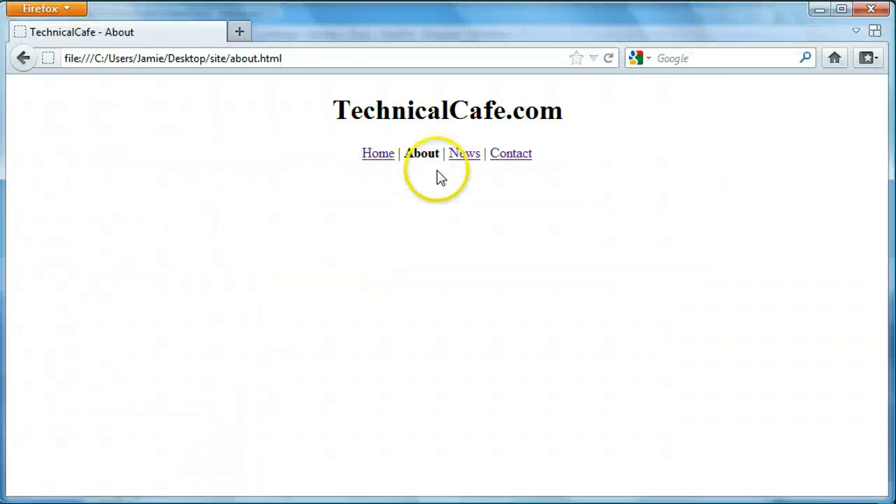
mouse_move(464, 154)
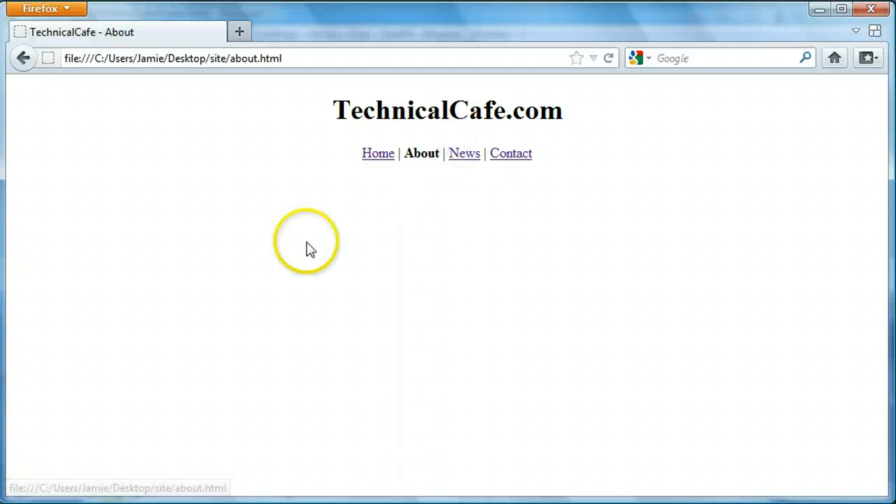
mouse_move(413, 152)
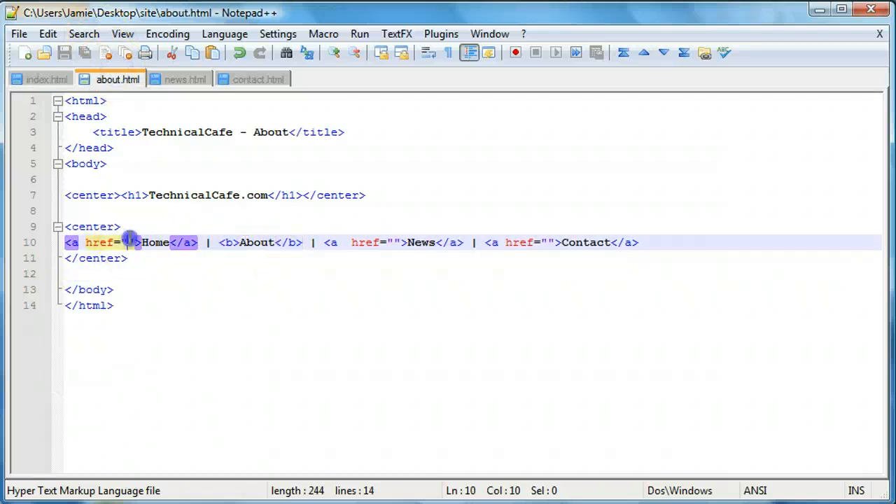
- Point the About page's menu links to index.html, news.html and contact.html, and save it
text(index.html)
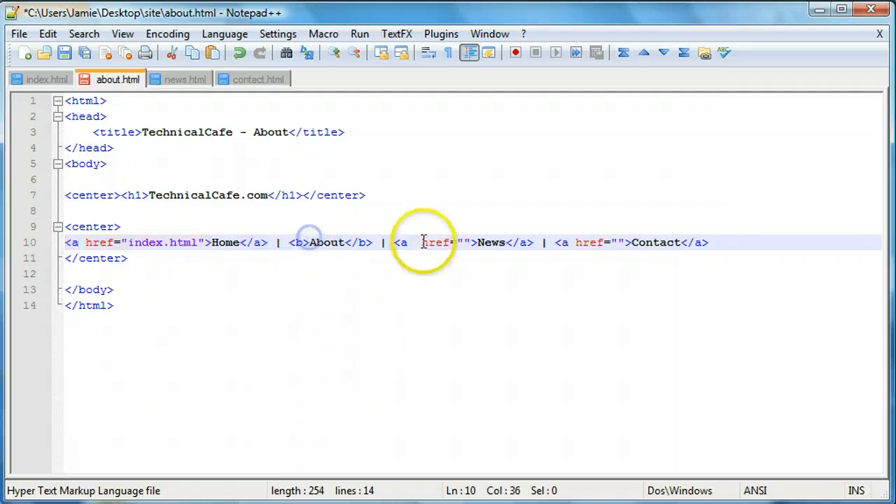
text(nes)
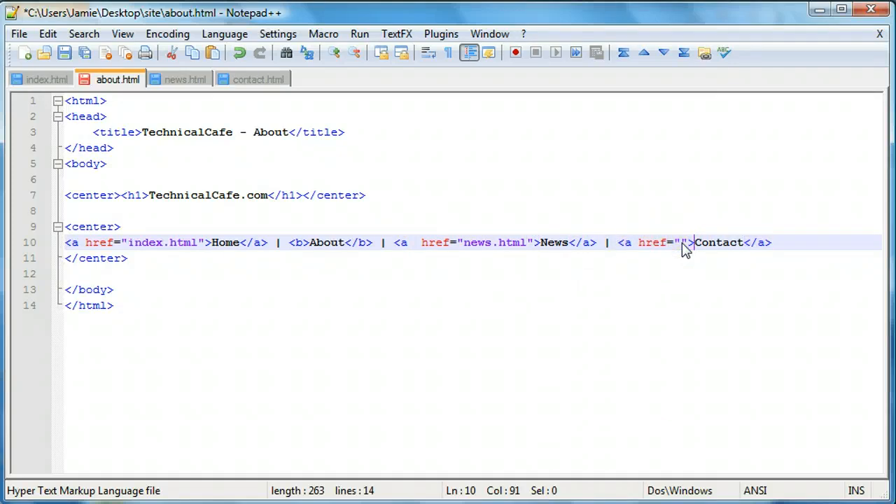
text(contac.html)
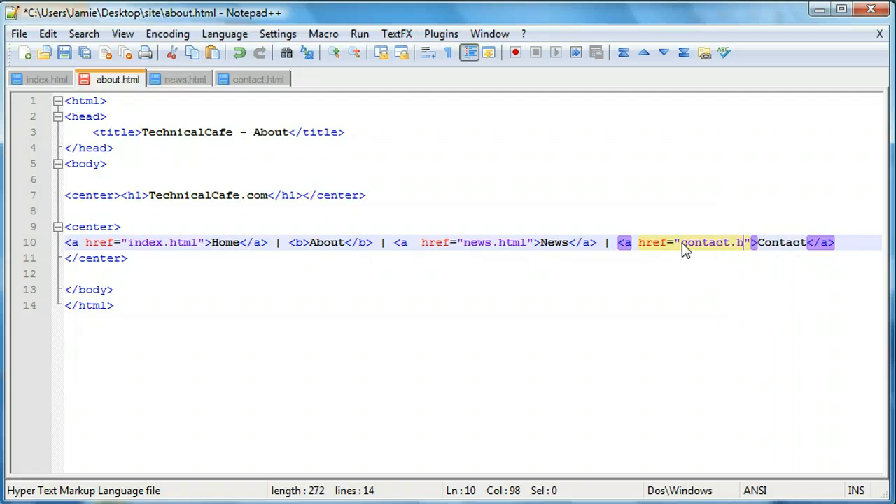
click(185, 79)
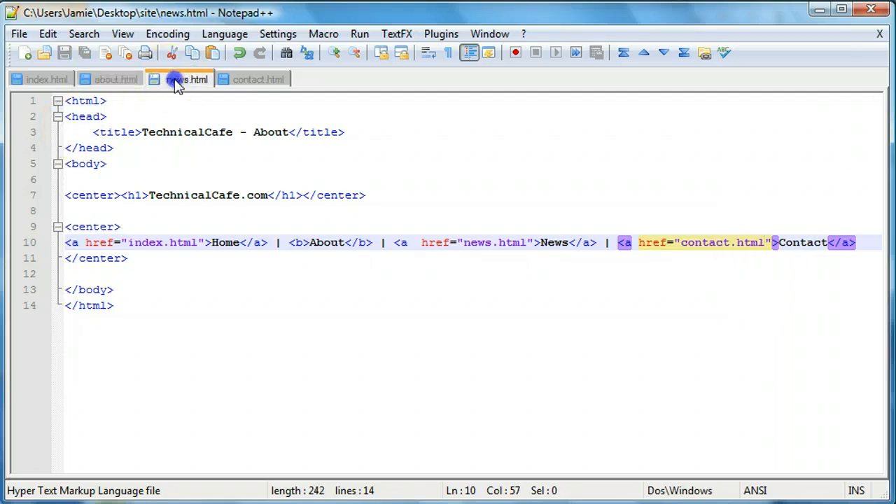
- Fill the News page's menu hrefs with about.html and contact.html
click(186, 79)
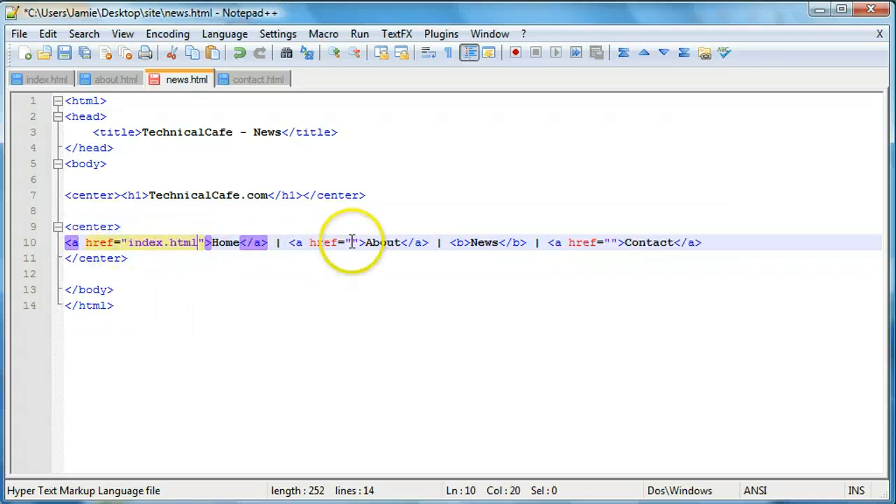
text(about.html)
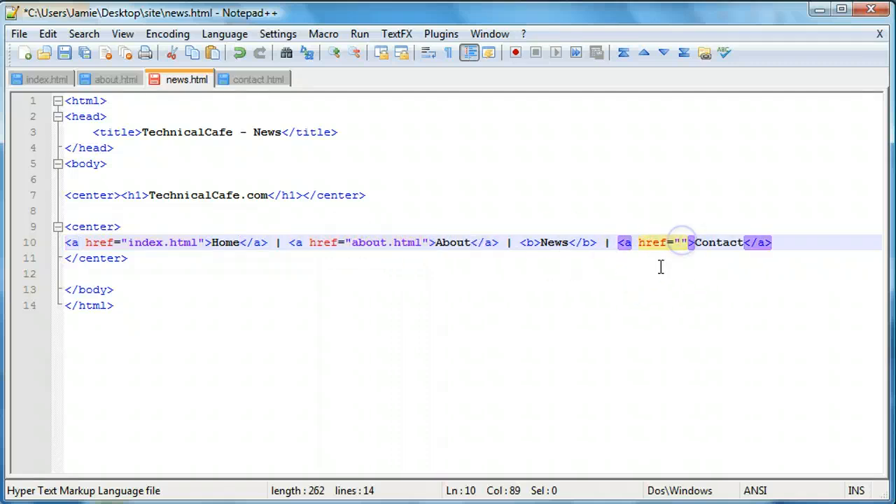
text(contact.html)
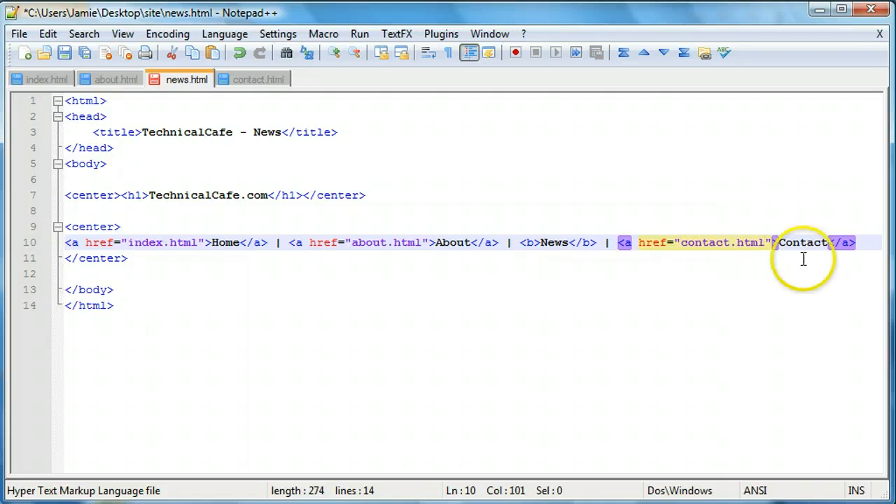
- Fill the Contact page's menu hrefs with about.html and news.html, and save it
click(259, 78)
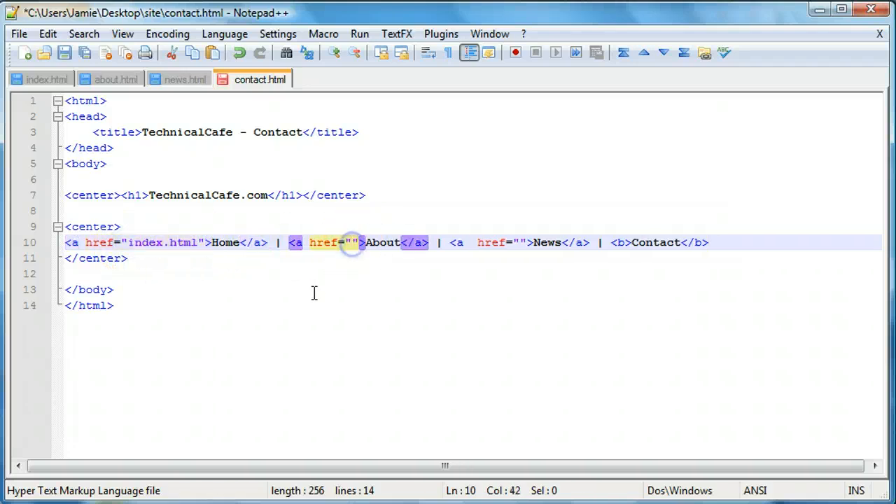
text(about.html)
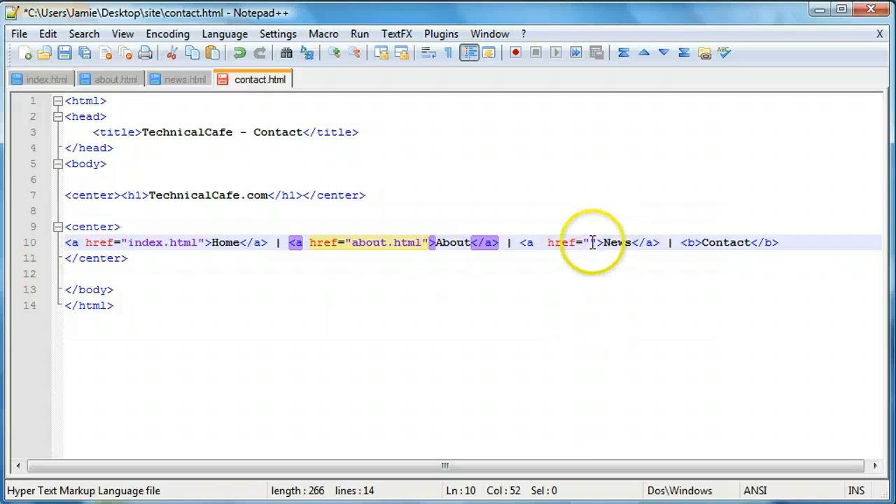
text(news.)
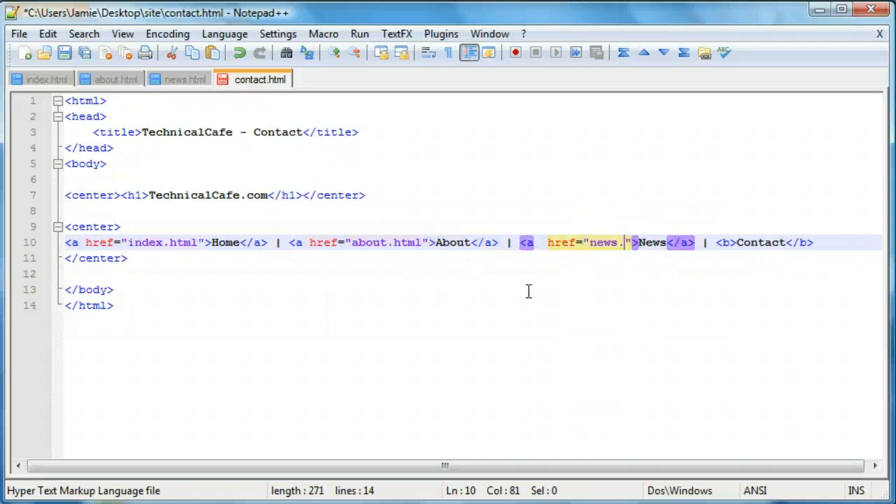
click(48, 78)
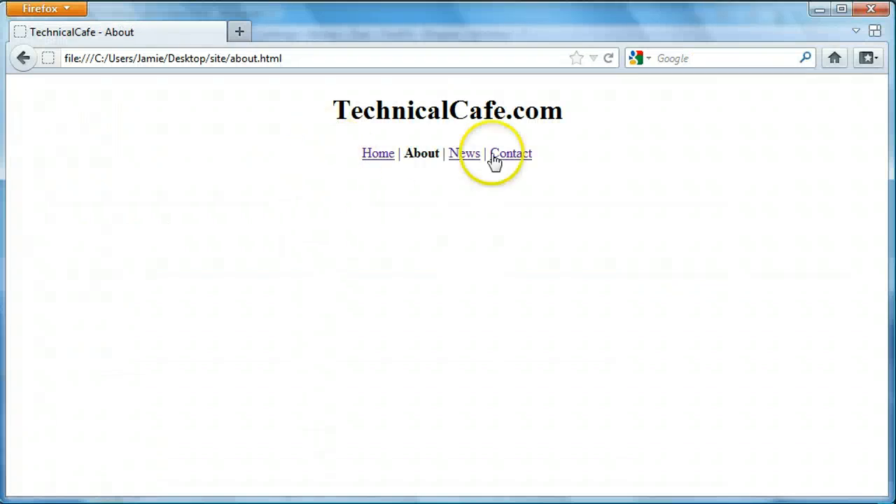
- Follow the Contact, Home, About and News menu links in Firefox, returning to Home
click(509, 153)
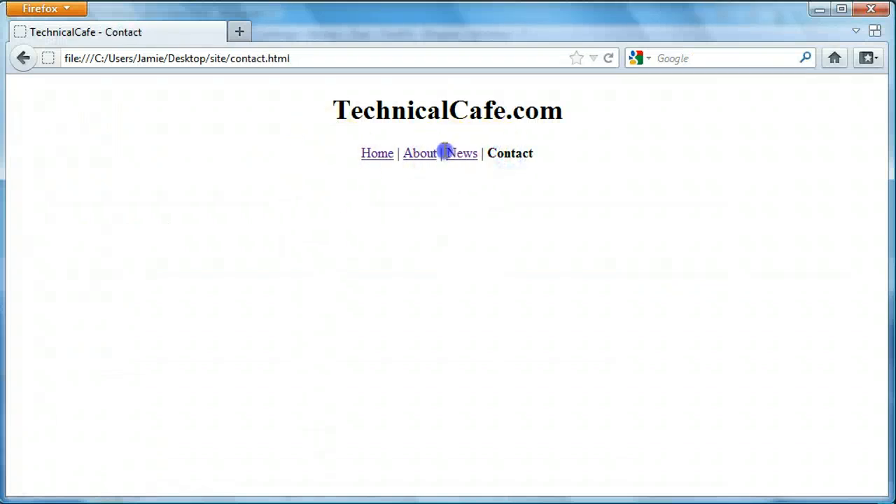
click(419, 152)
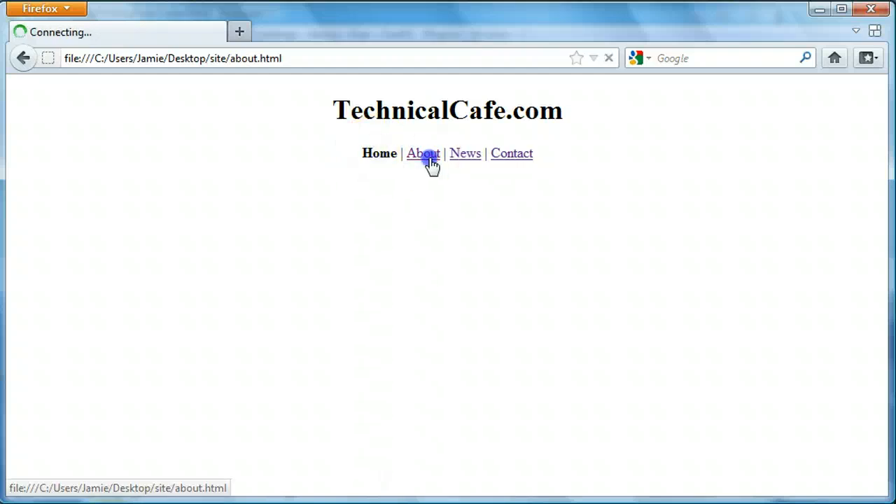
click(379, 154)
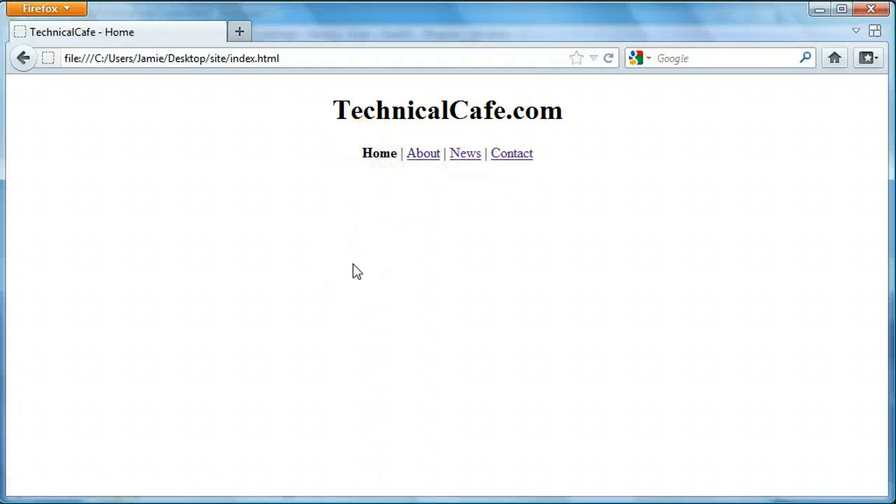
click(465, 153)
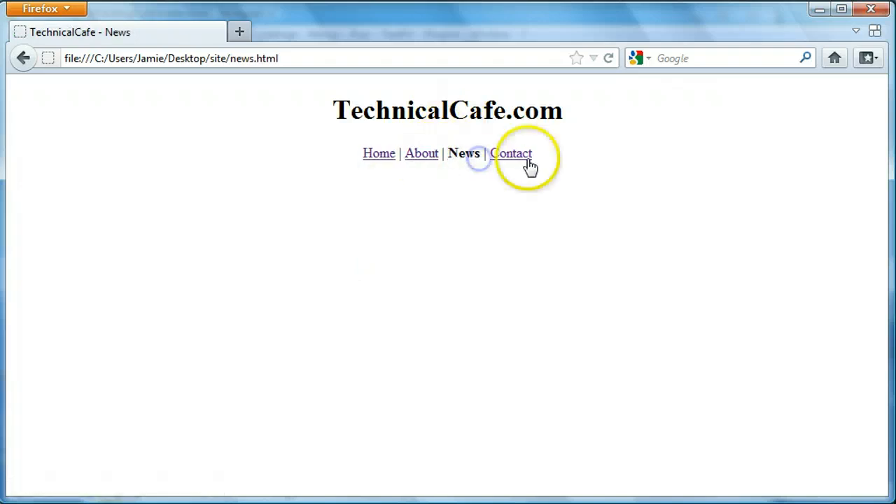
click(421, 153)
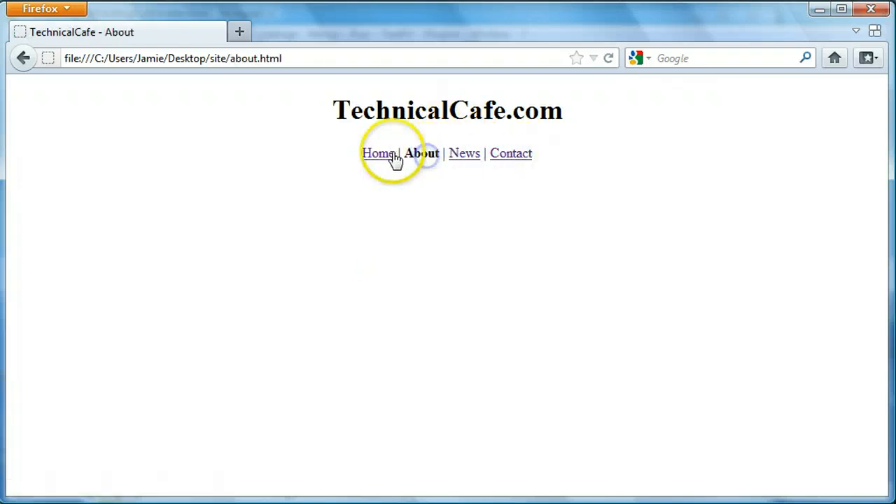
click(379, 153)
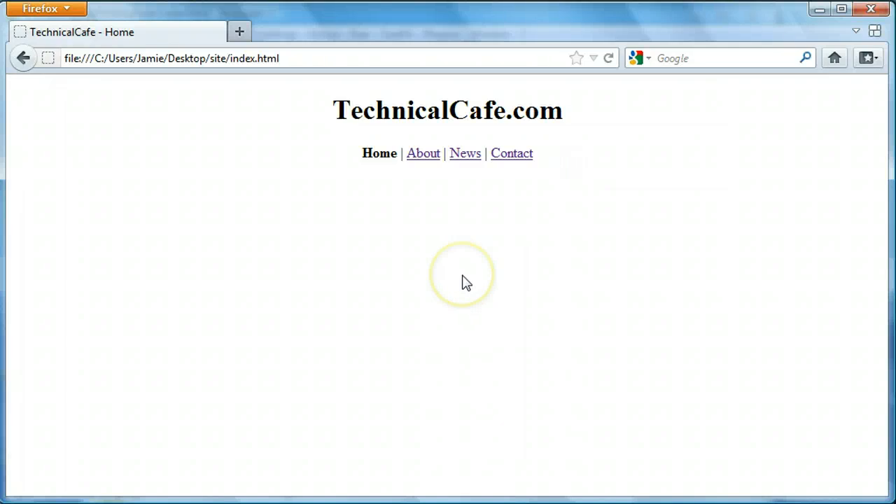
click(462, 274)
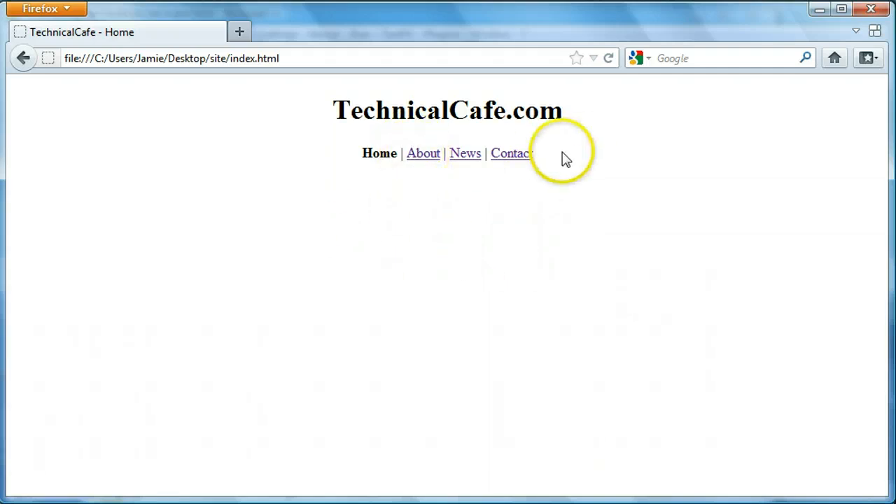
mouse_move(482, 276)
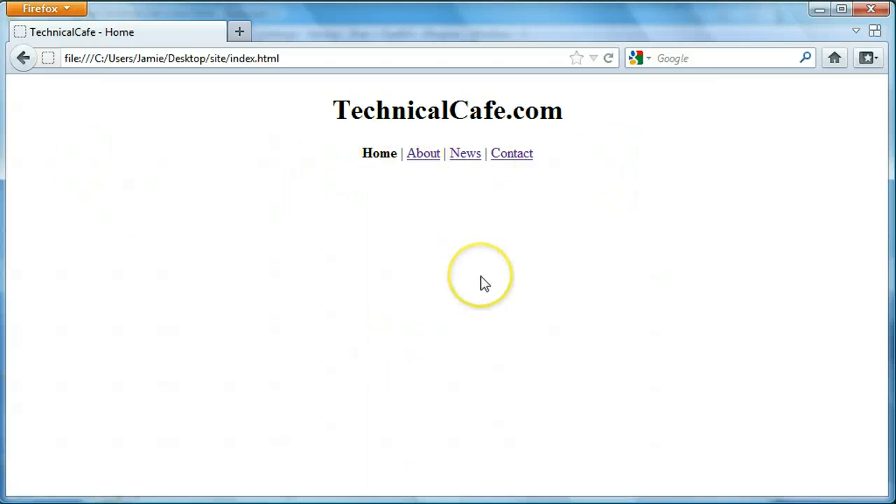
mouse_move(485, 283)
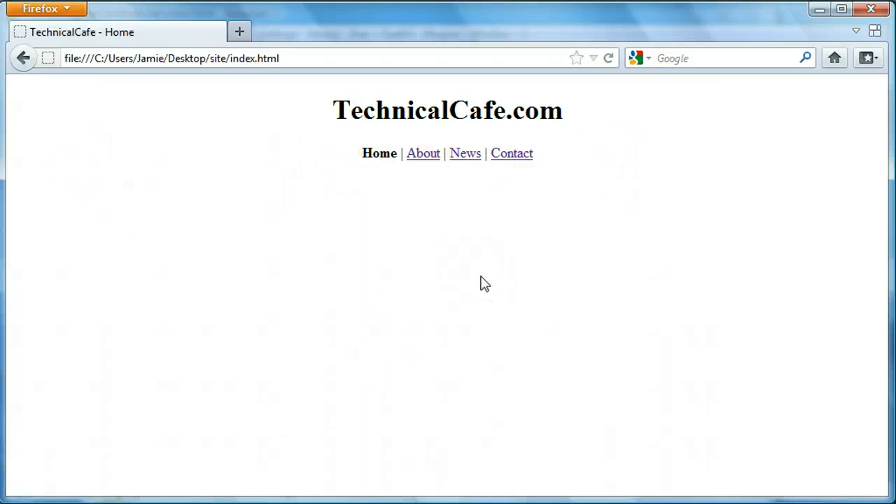